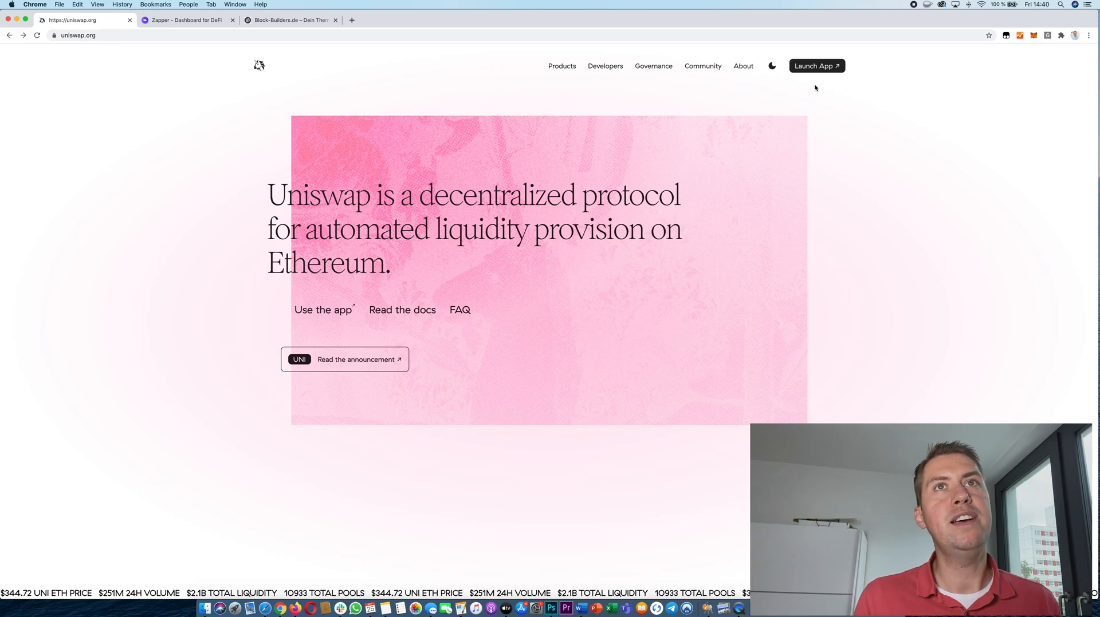
# Step: Launch the Uniswap trading app from uniswap.org's landing page
pyautogui.click(816, 65)
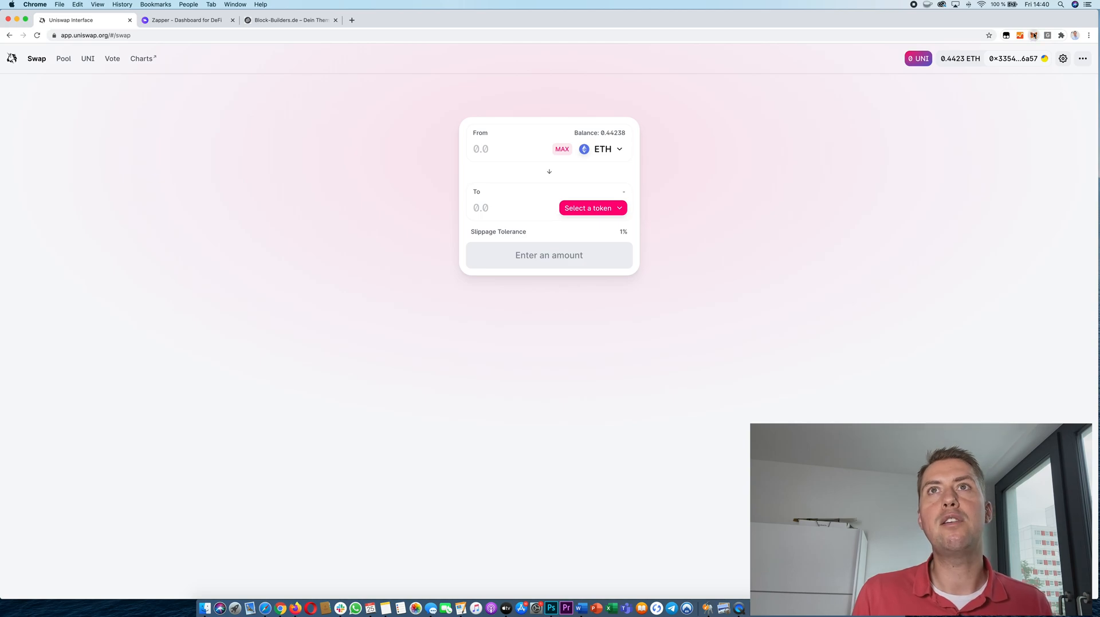
pyautogui.click(1026, 34)
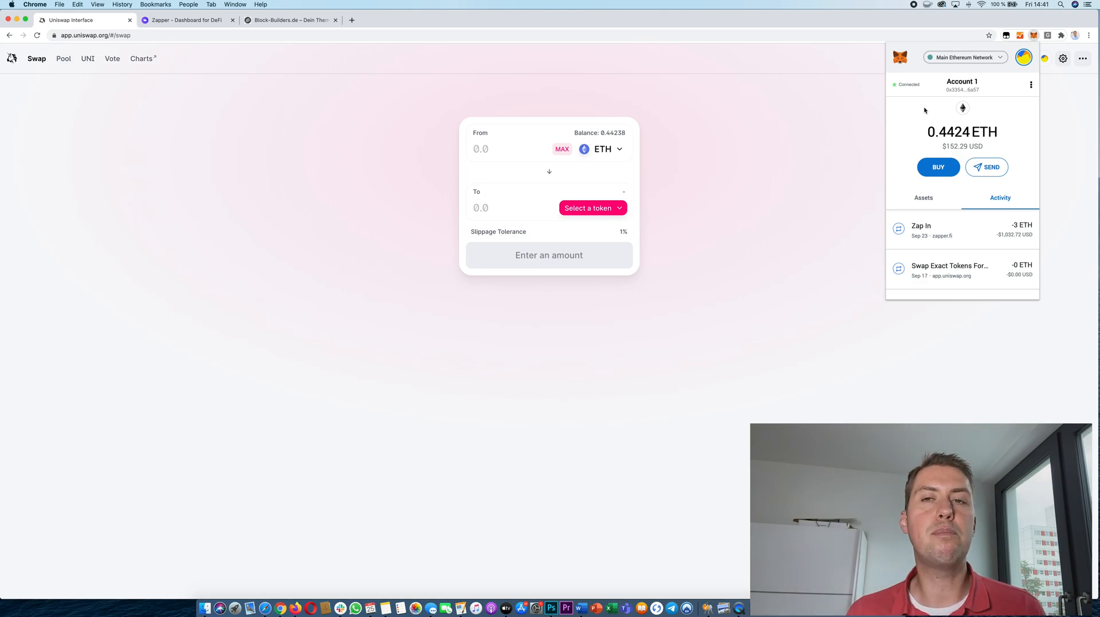
pyautogui.moveTo(959, 90)
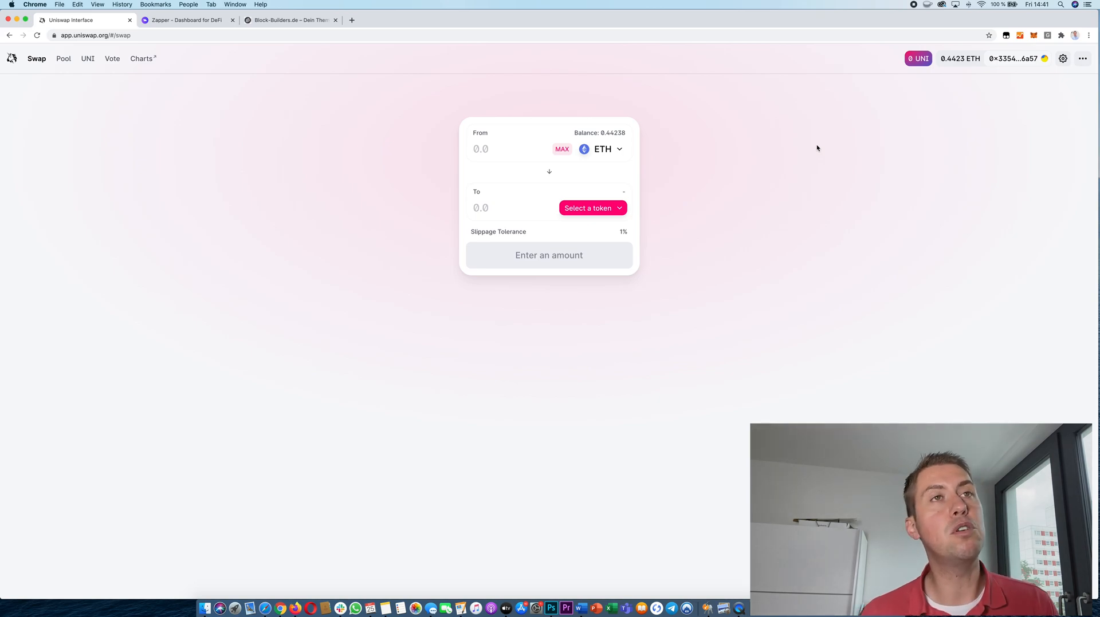
pyautogui.moveTo(724, 159)
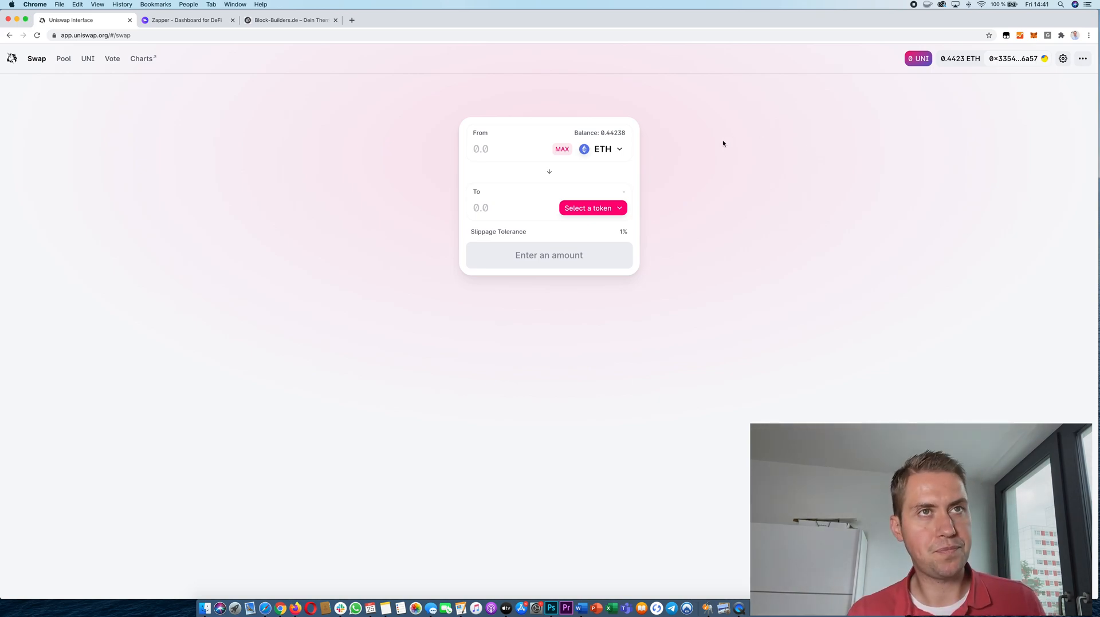
pyautogui.moveTo(637, 152)
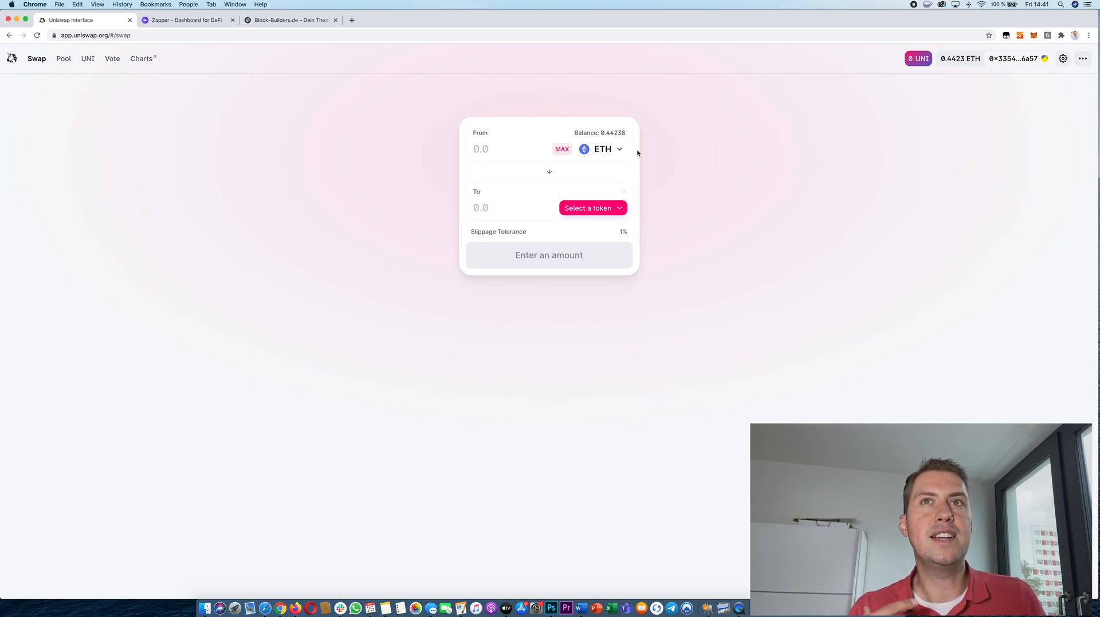
pyautogui.moveTo(36, 62)
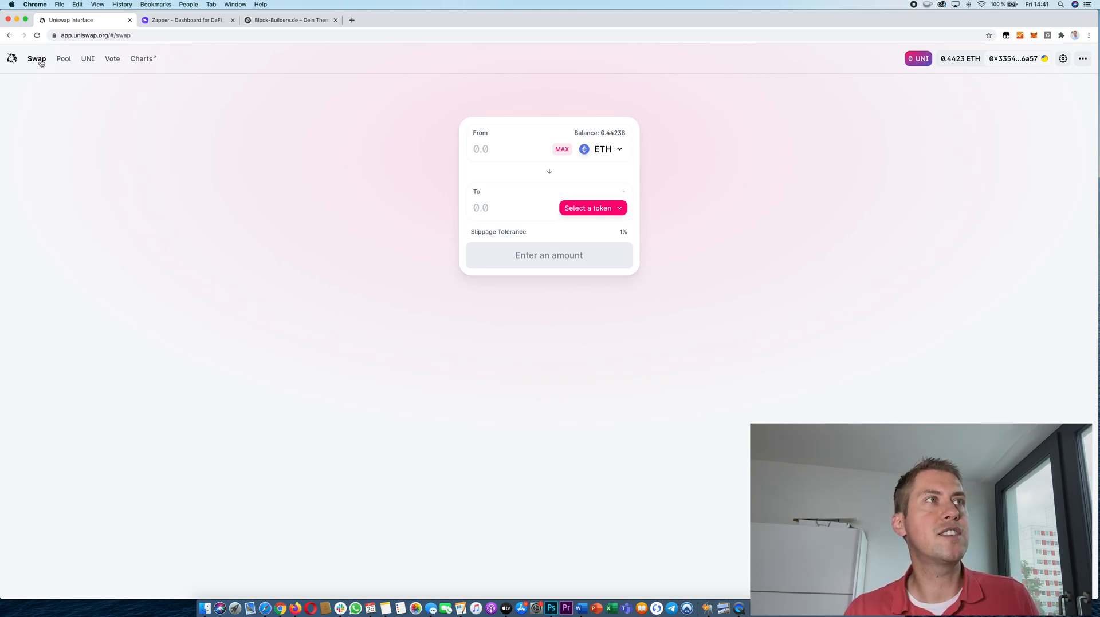
pyautogui.moveTo(588, 152)
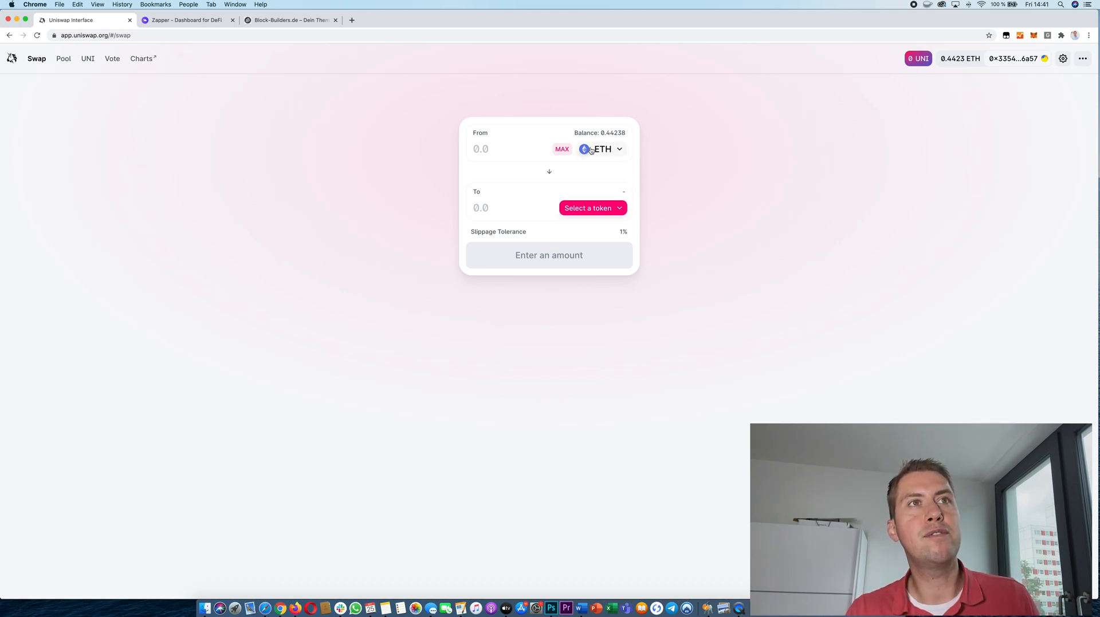
pyautogui.moveTo(595, 157)
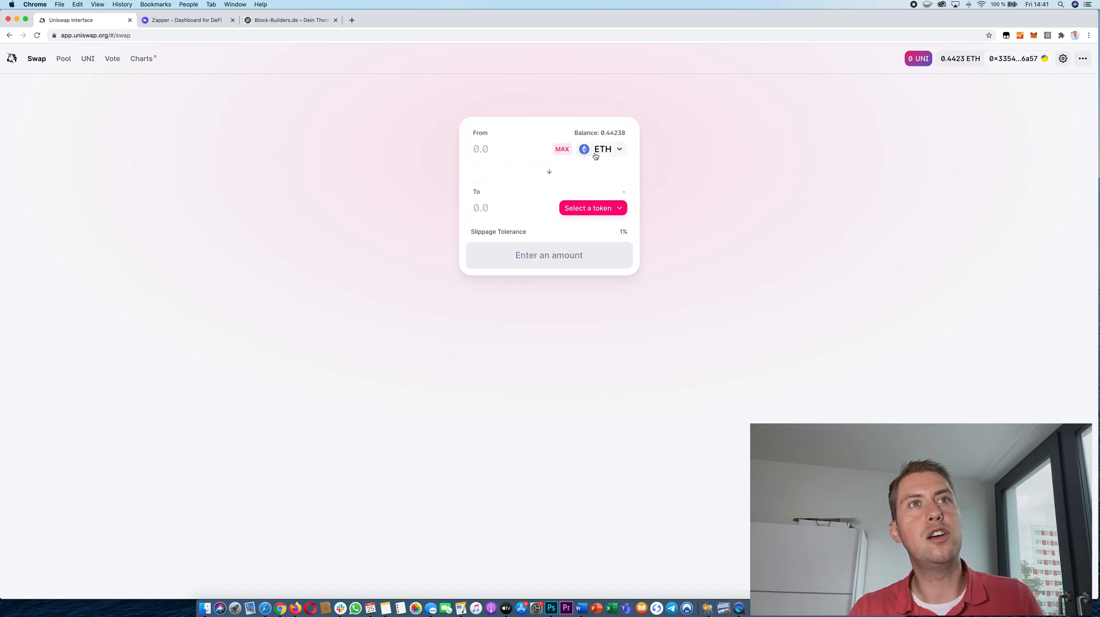
# Step: Enter 0.3 ETH as the From amount and scroll through the receiving-token list
pyautogui.write('0')
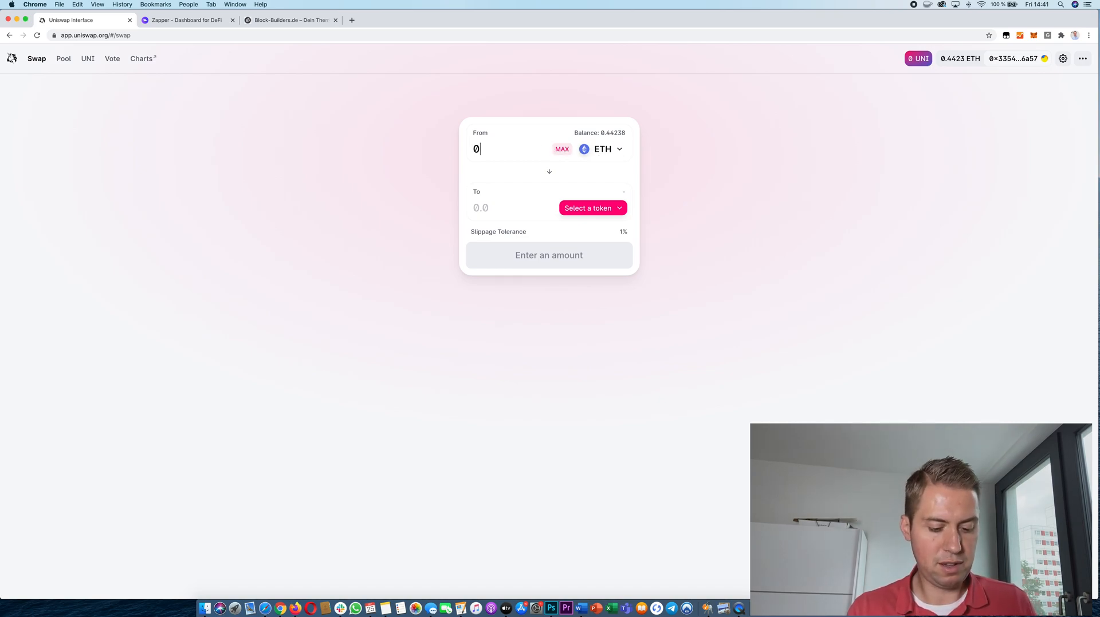
pyautogui.write('.3')
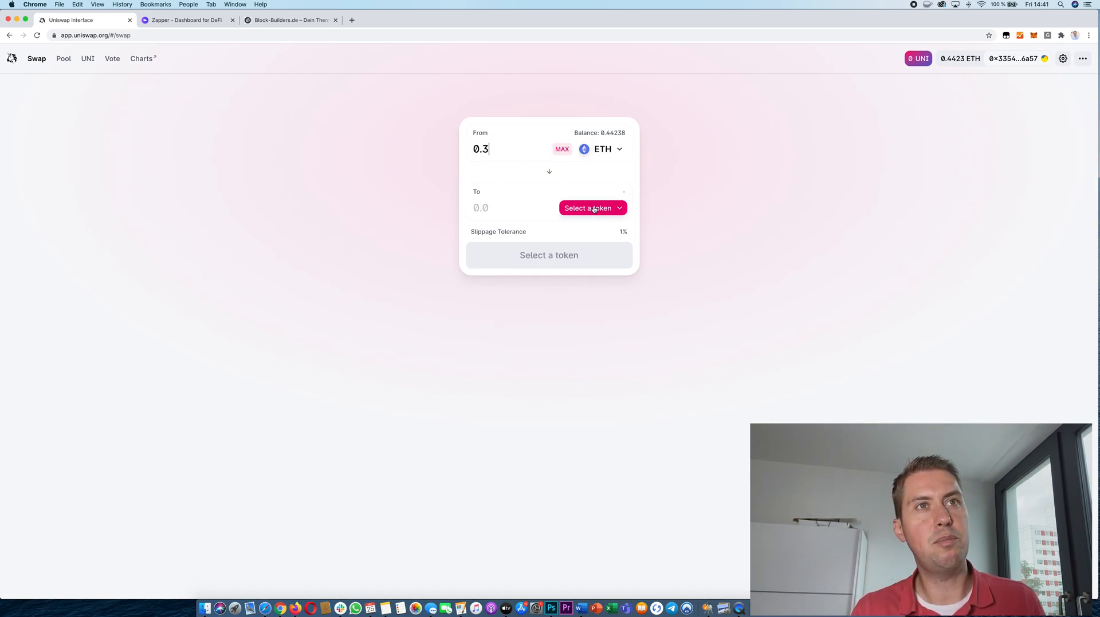
pyautogui.click(592, 208)
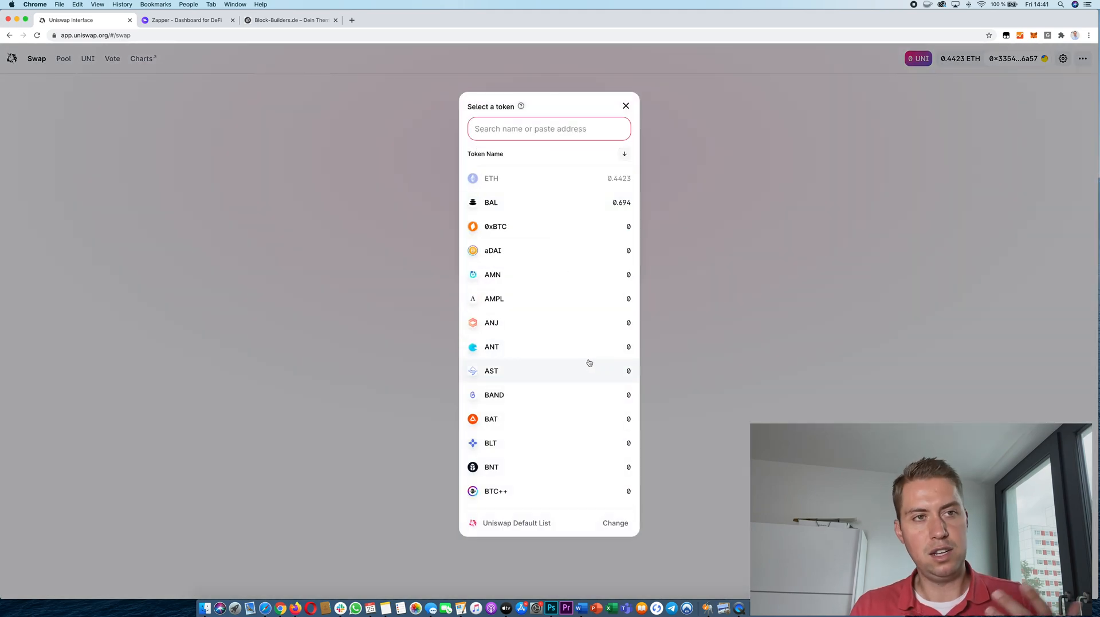
pyautogui.scroll(-3)
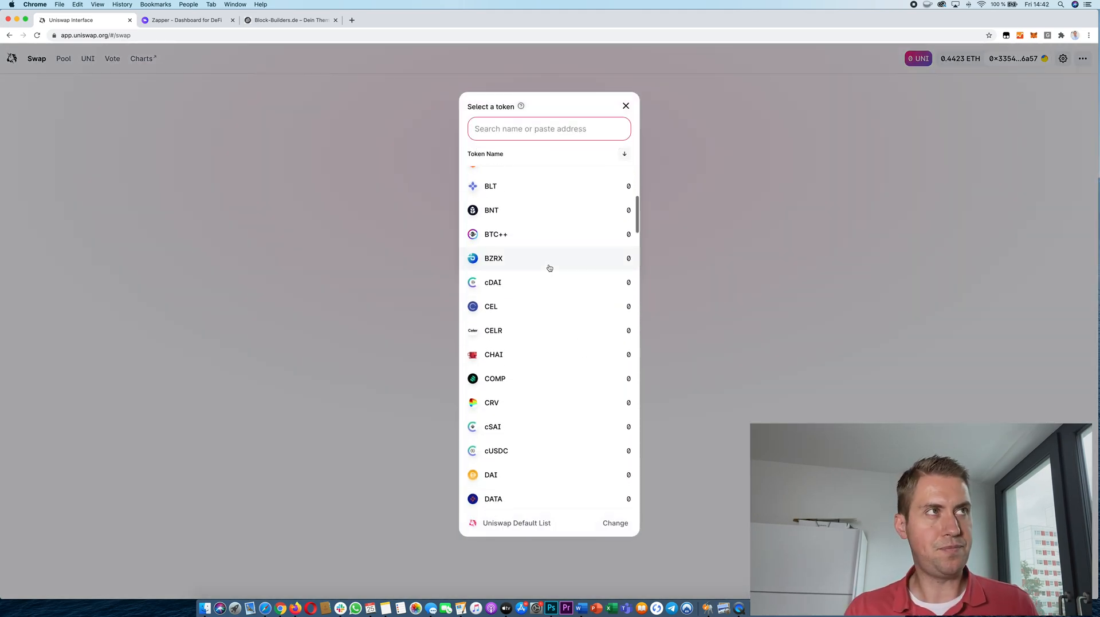
pyautogui.scroll(-3)
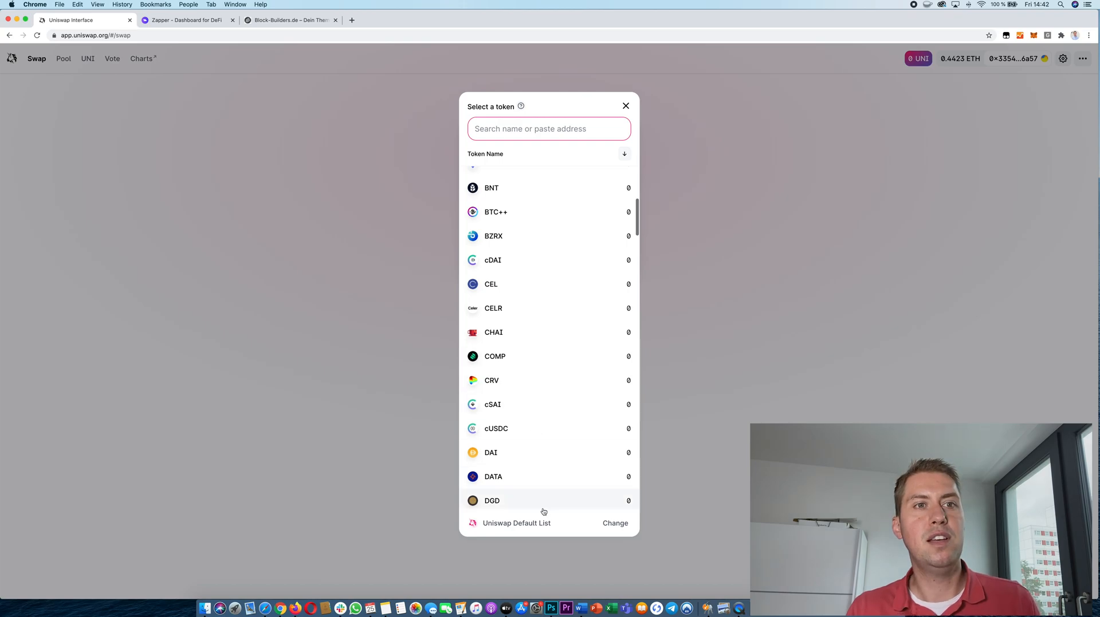
pyautogui.scroll(-3)
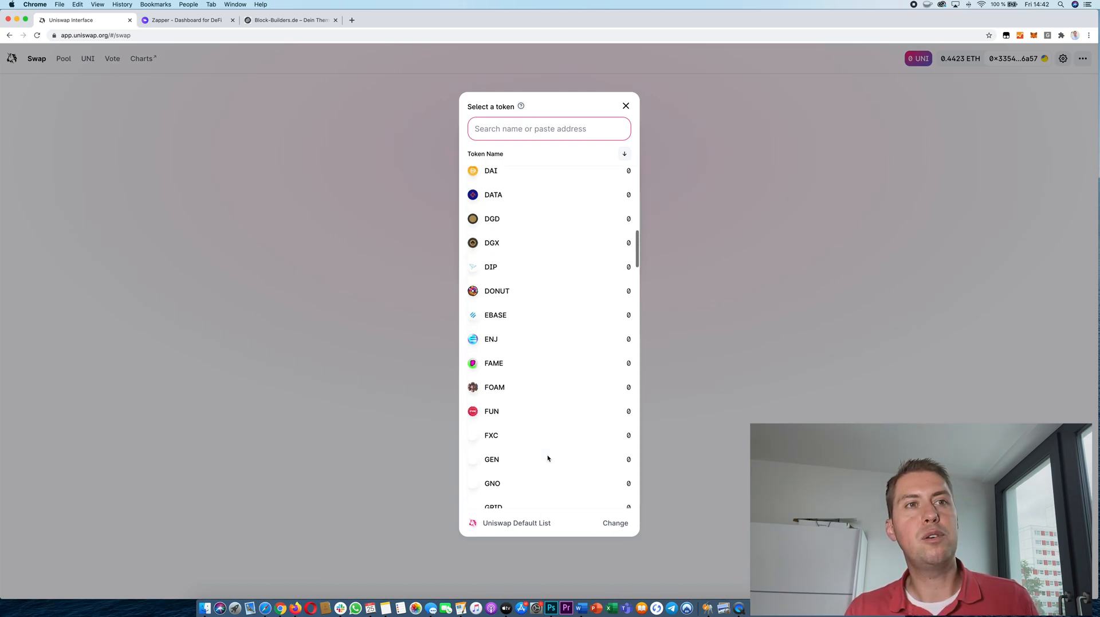
pyautogui.scroll(-3)
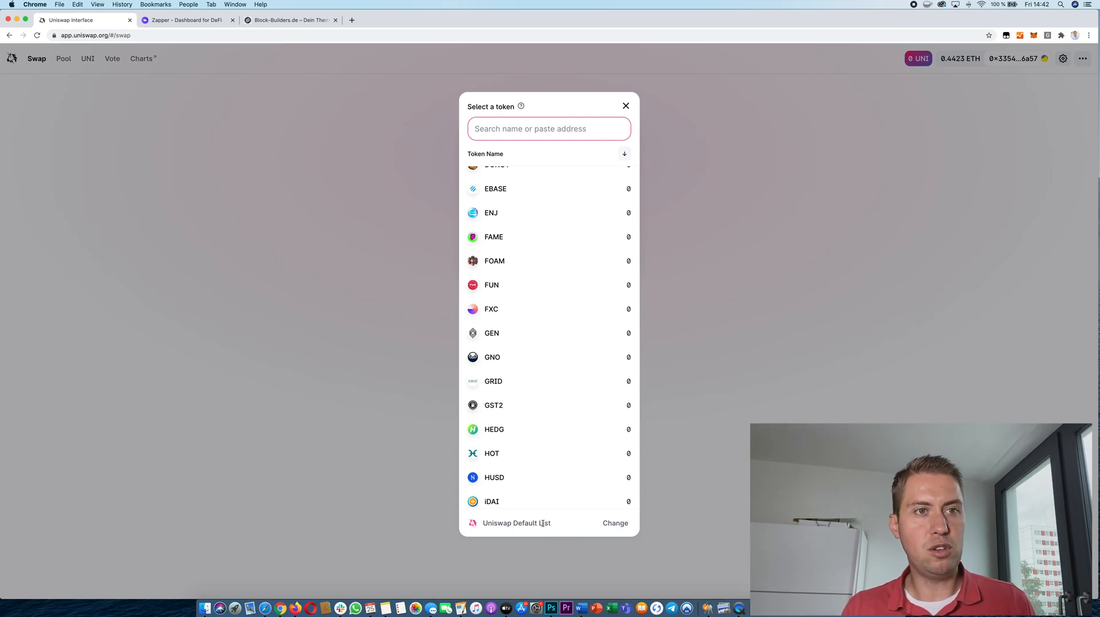
# Step: Browse Manage Lists and the token list, then close the picker without choosing a token
pyautogui.click(616, 523)
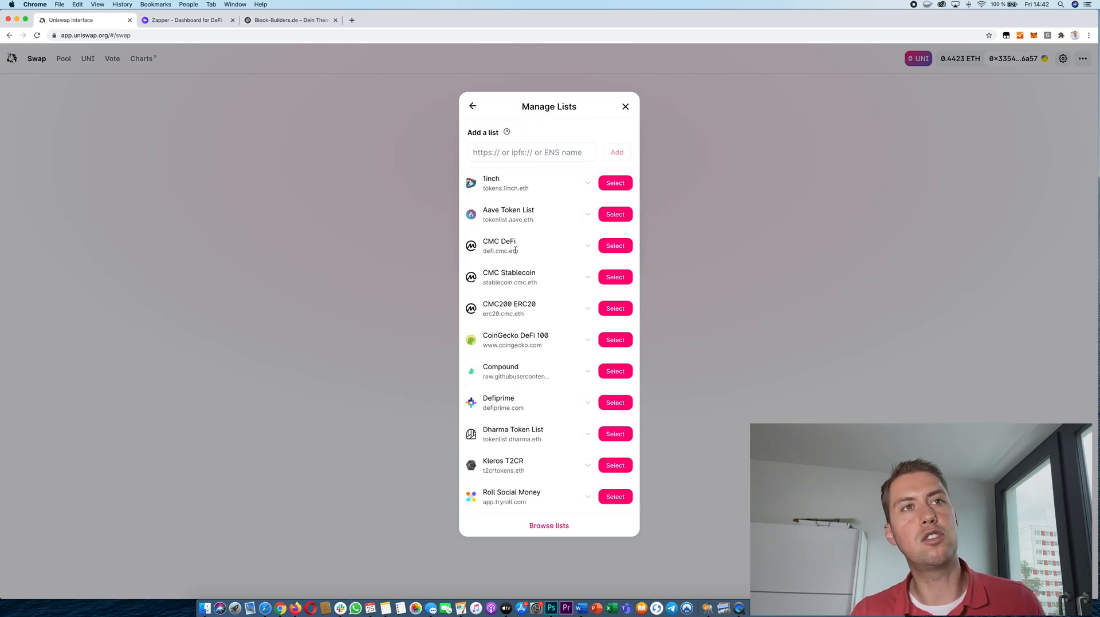
pyautogui.moveTo(550, 277)
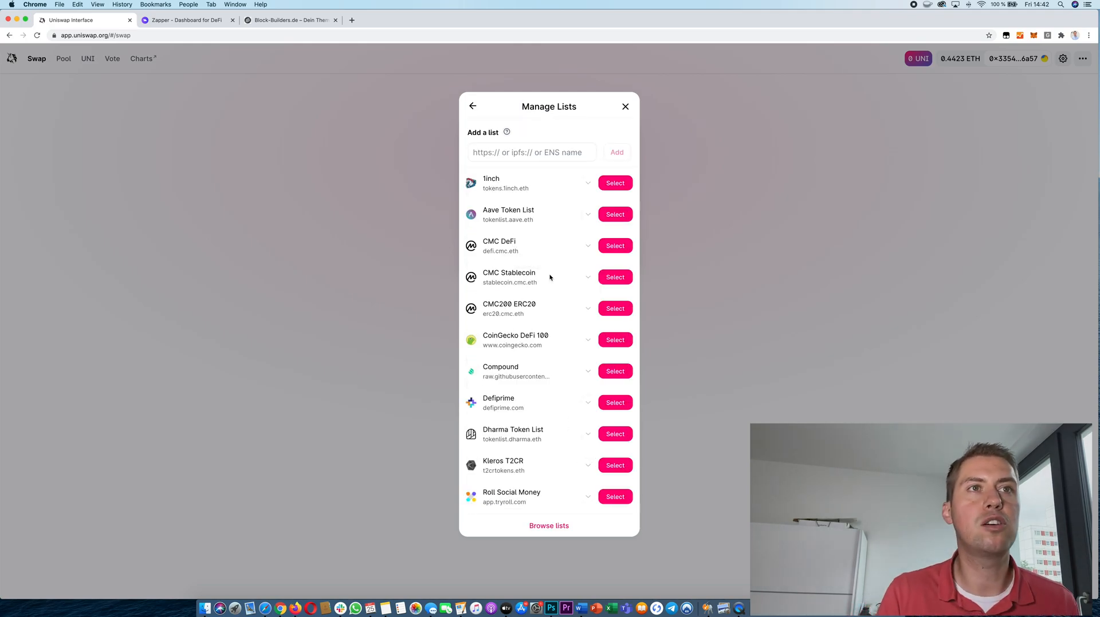
pyautogui.moveTo(524, 377)
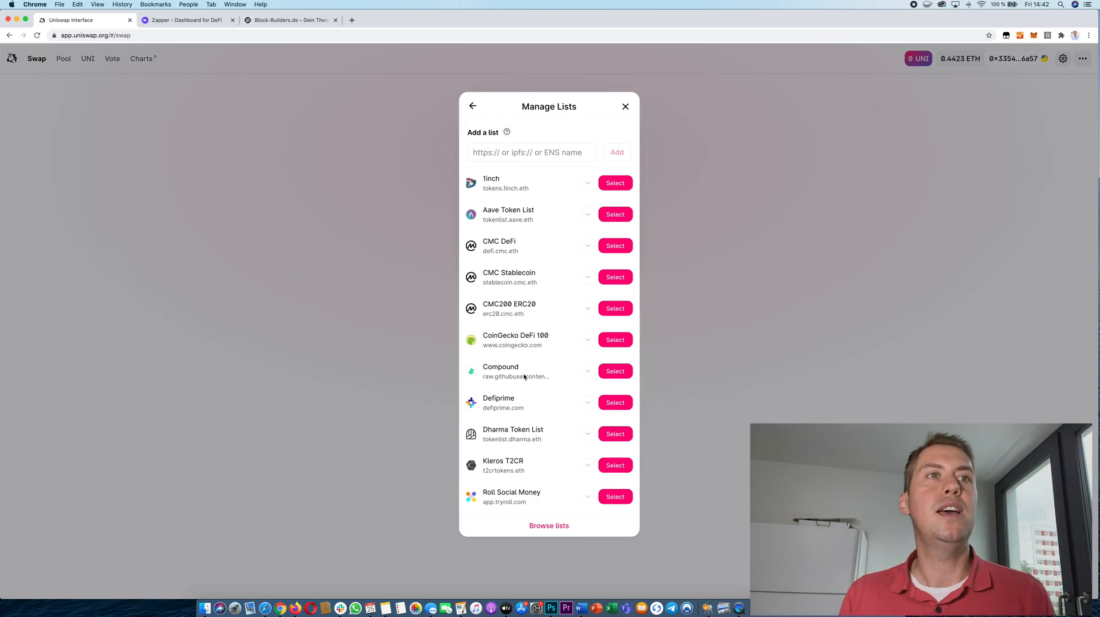
pyautogui.scroll(-3)
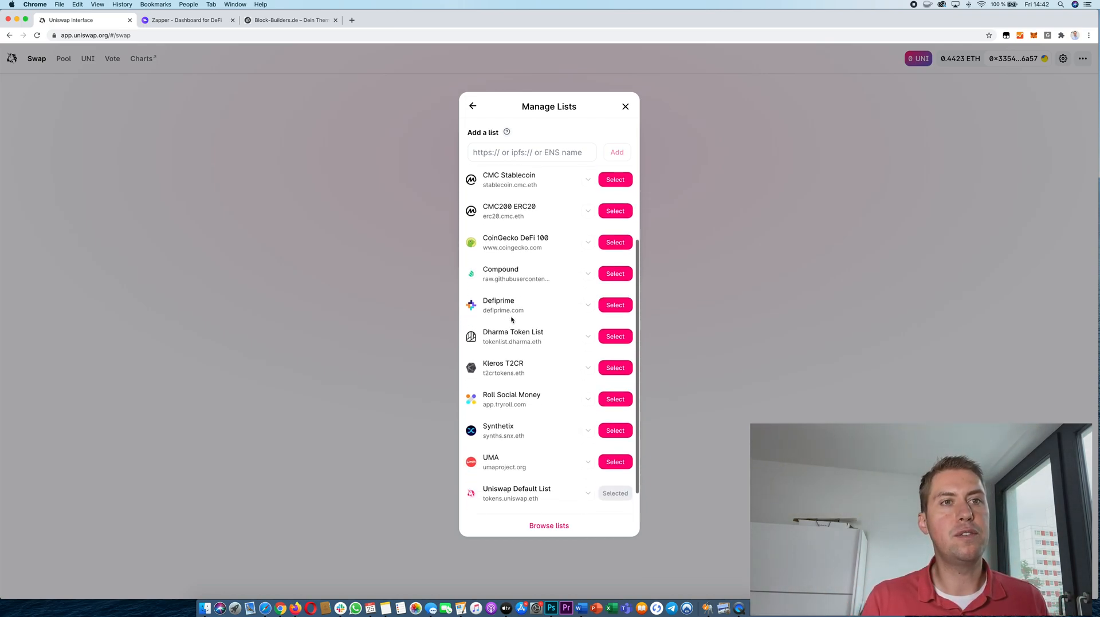
pyautogui.click(472, 107)
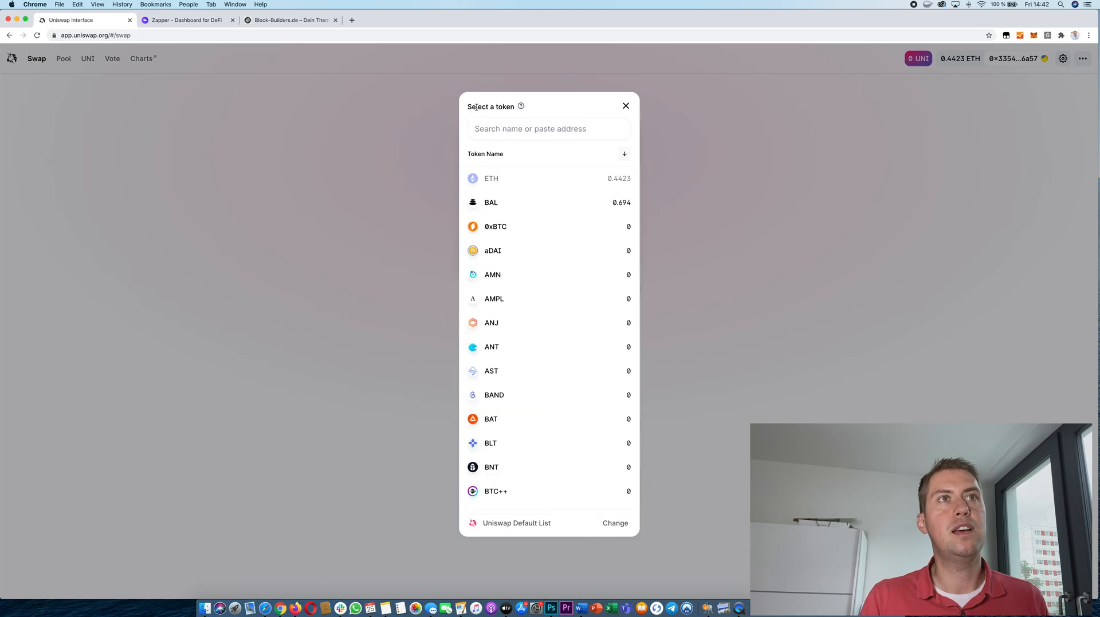
pyautogui.scroll(-3)
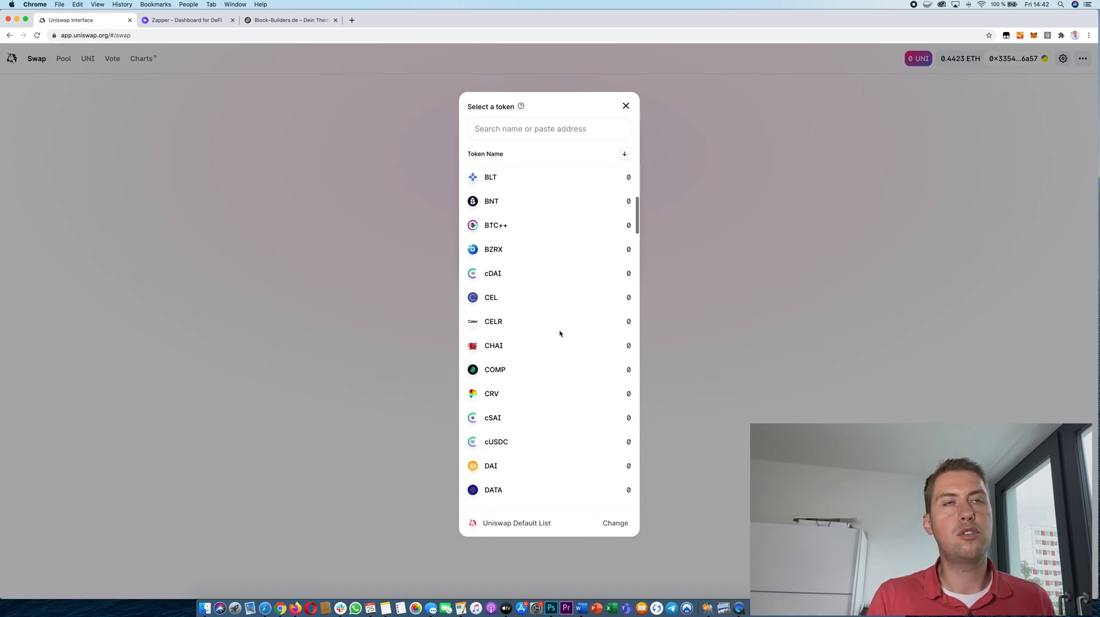
pyautogui.scroll(-3)
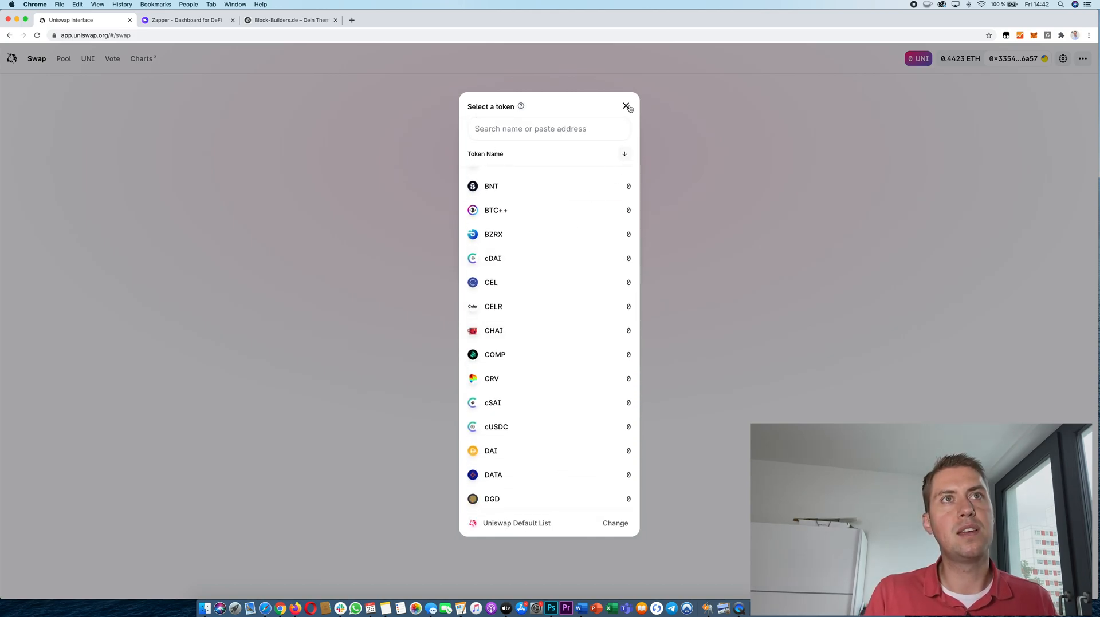
pyautogui.click(625, 107)
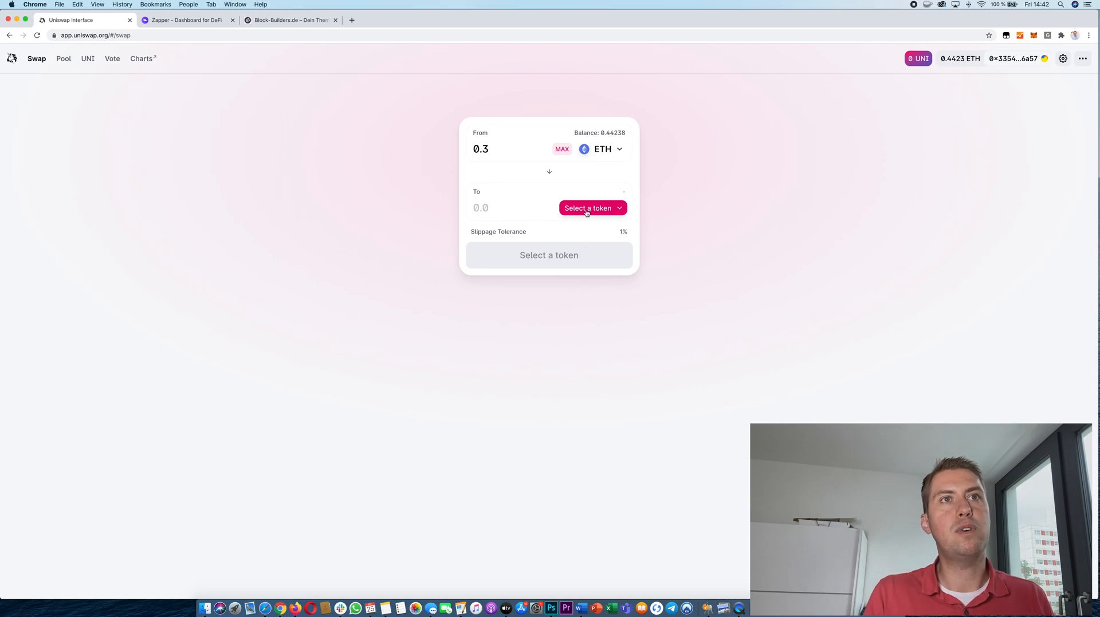
# Step: Pick BNT as the receiving token, quoting about 130.773 BNT for 0.3 ETH
pyautogui.click(587, 208)
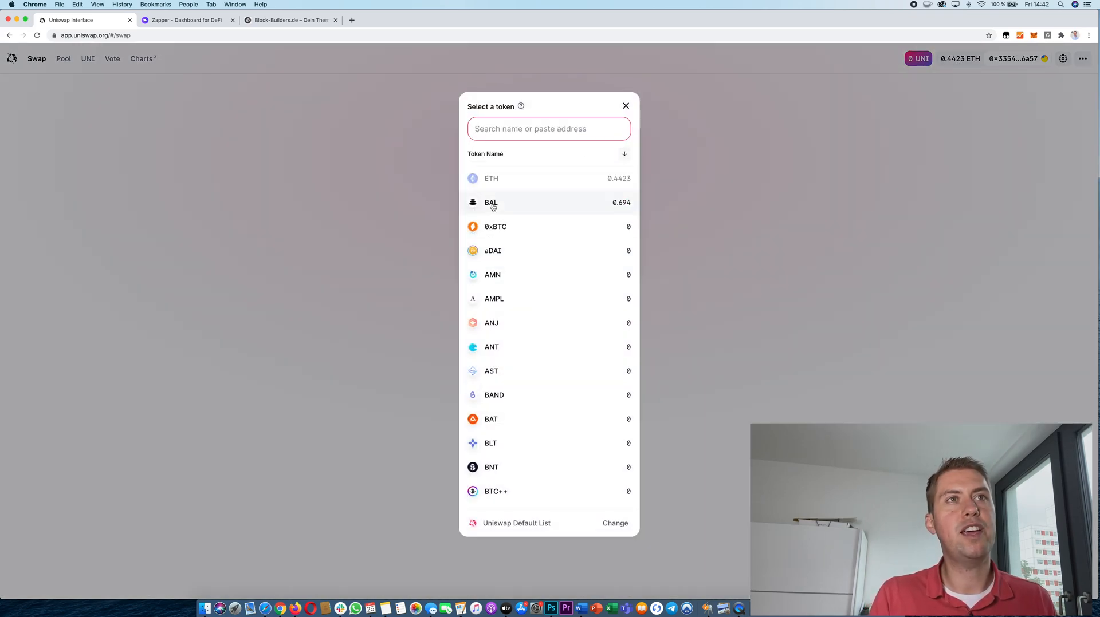
pyautogui.scroll(-3)
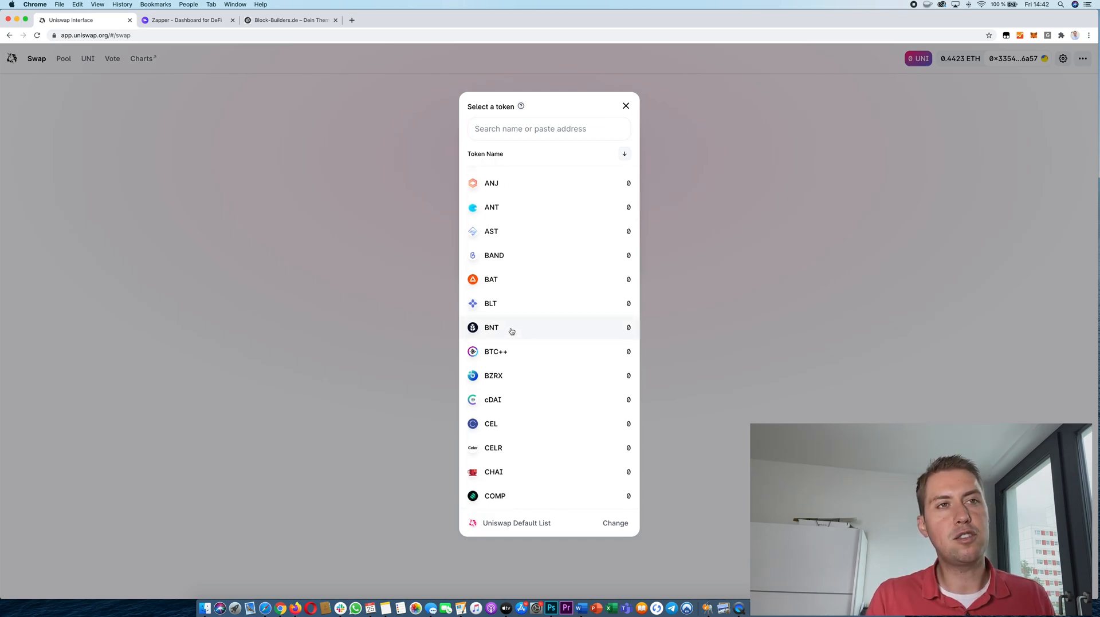
pyautogui.click(491, 327)
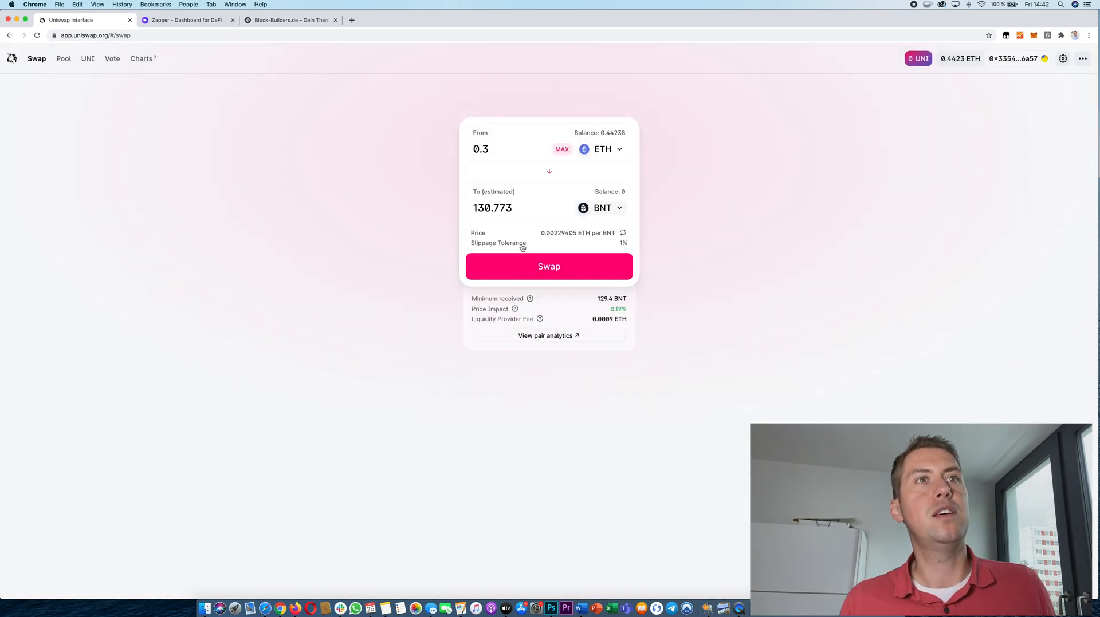
pyautogui.moveTo(500, 183)
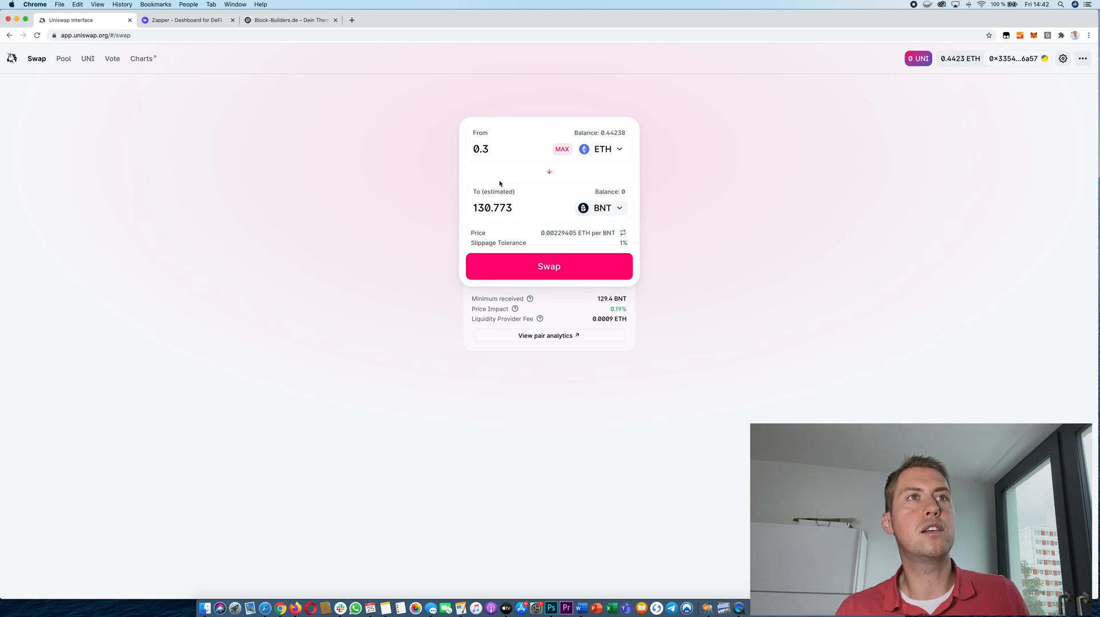
# Step: Confirm the 0.3 ETH to BNT swap, then reject it in MetaMask
pyautogui.click(549, 266)
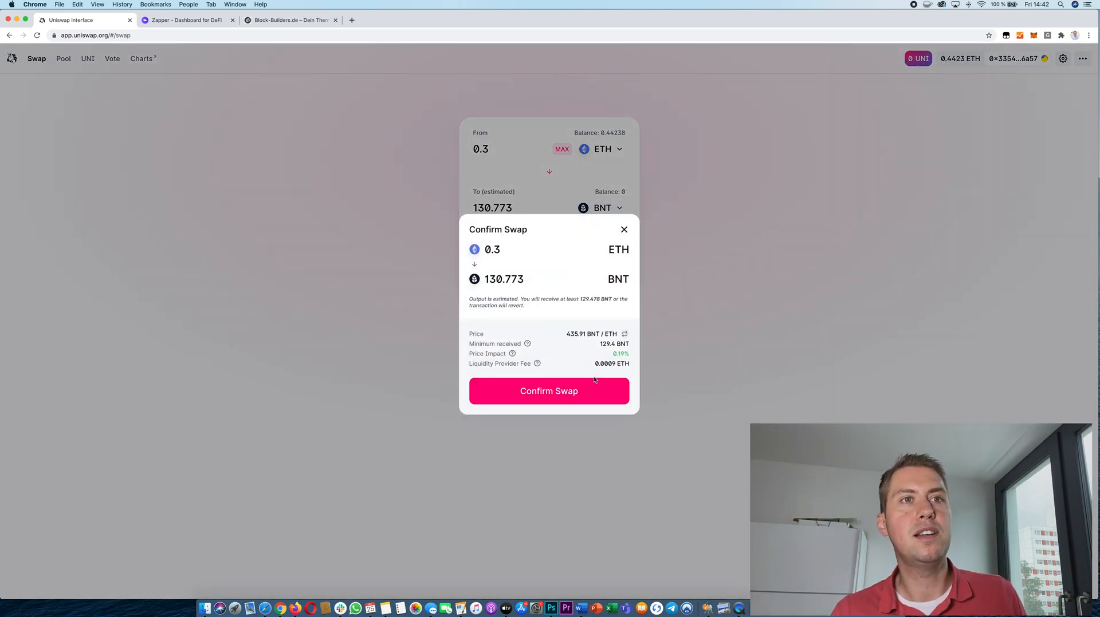
pyautogui.click(549, 392)
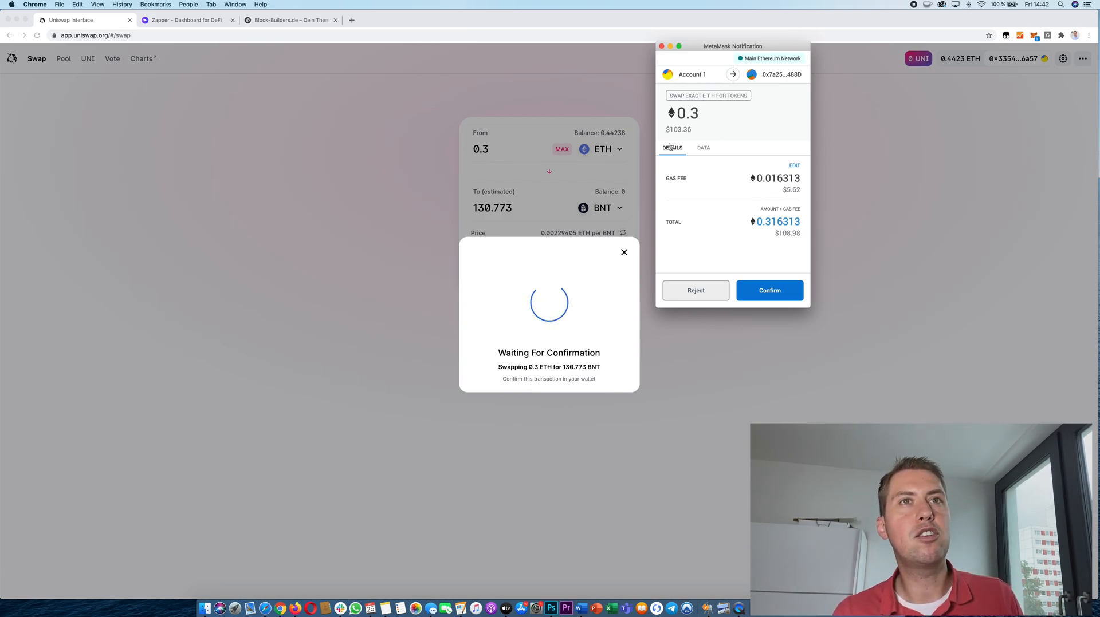
pyautogui.moveTo(801, 192)
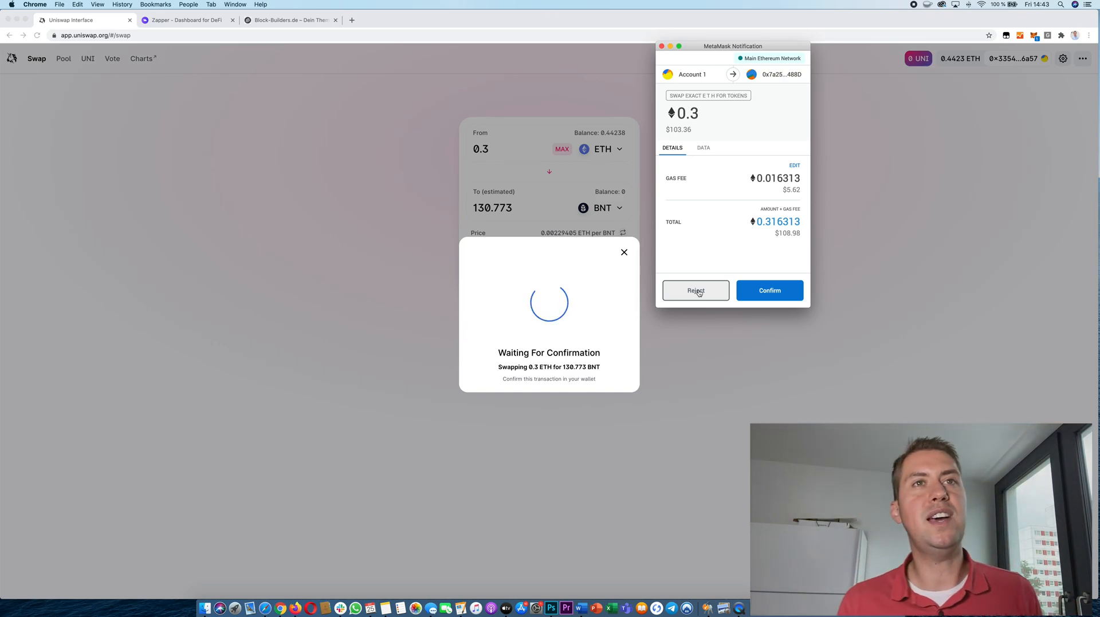
pyautogui.click(696, 291)
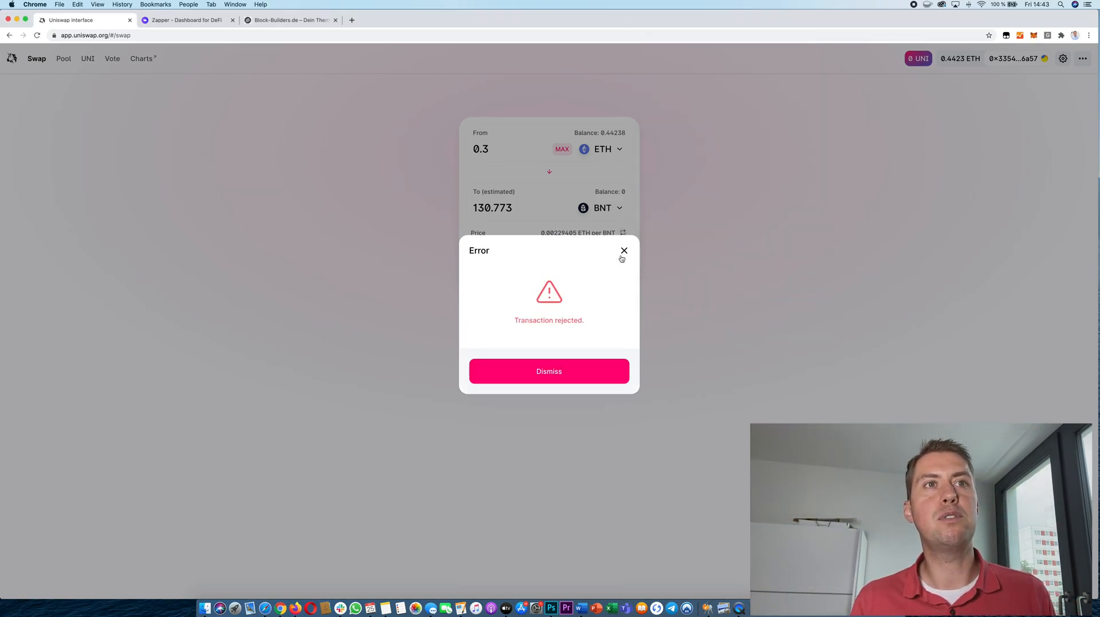
# Step: Dismiss the transaction-rejected error and go to the Pool page
pyautogui.click(624, 251)
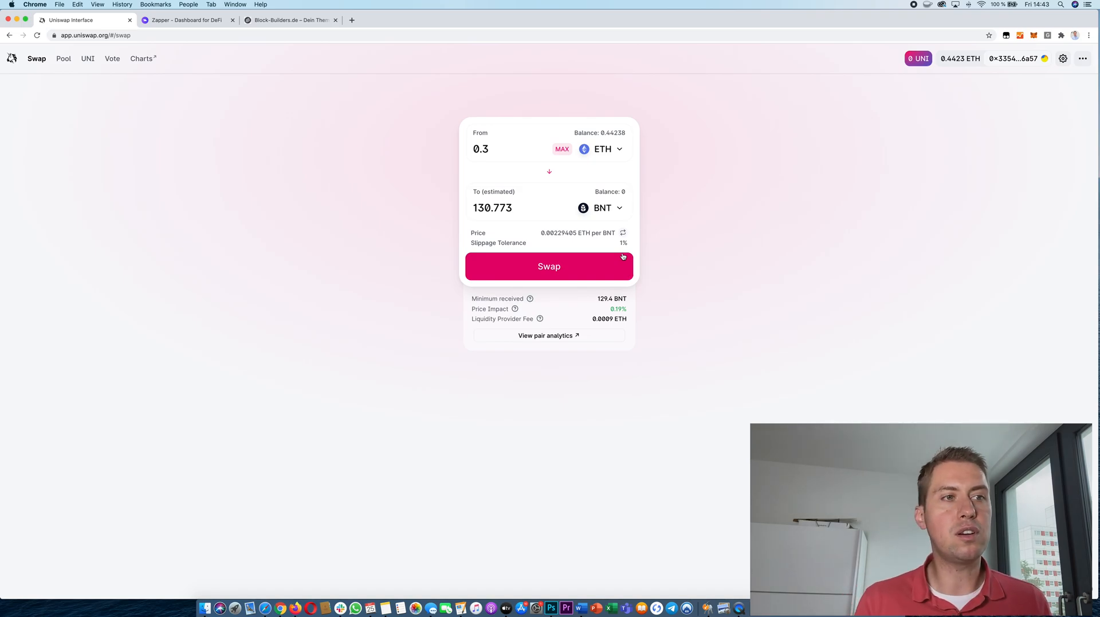
pyautogui.moveTo(620, 249)
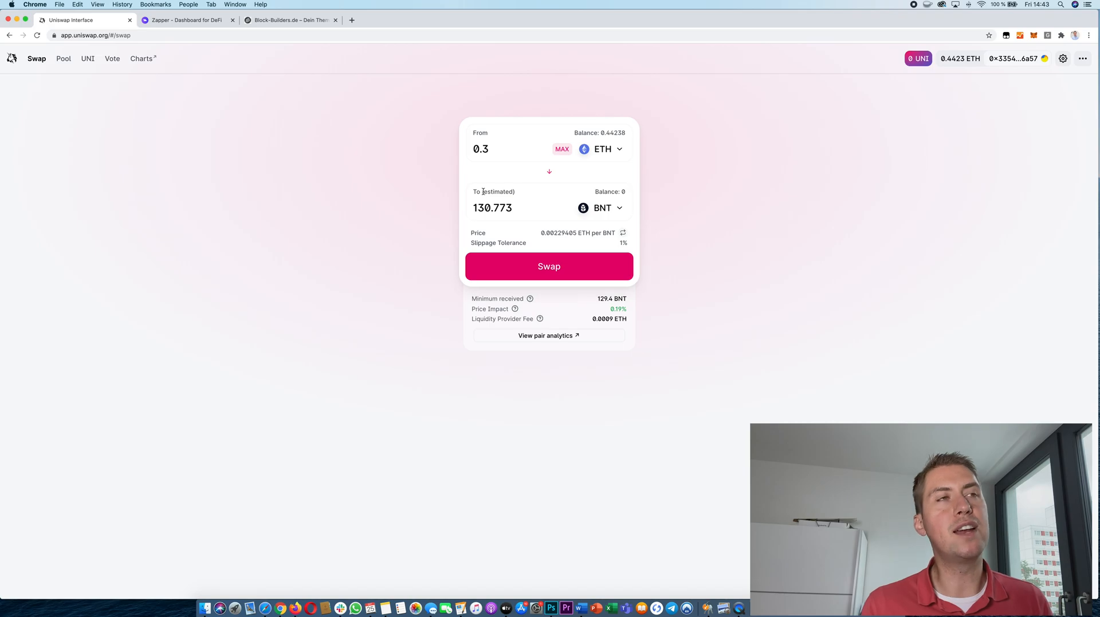
pyautogui.click(62, 57)
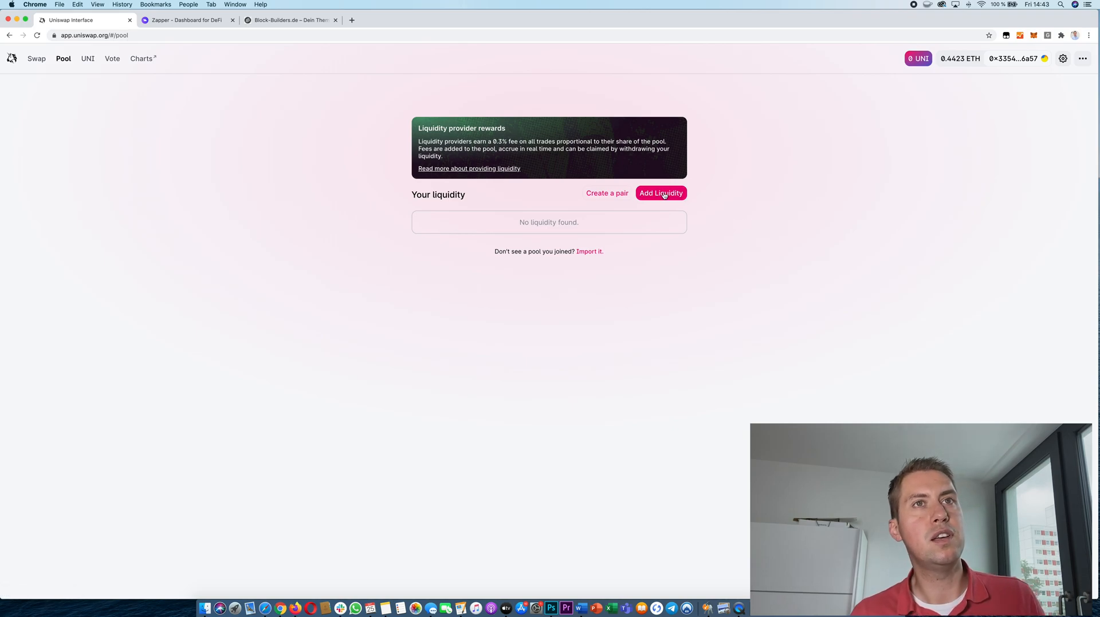
# Step: Start an ETH/USDT add-liquidity form, then switch to the Zapper.fi dashboard
pyautogui.click(661, 193)
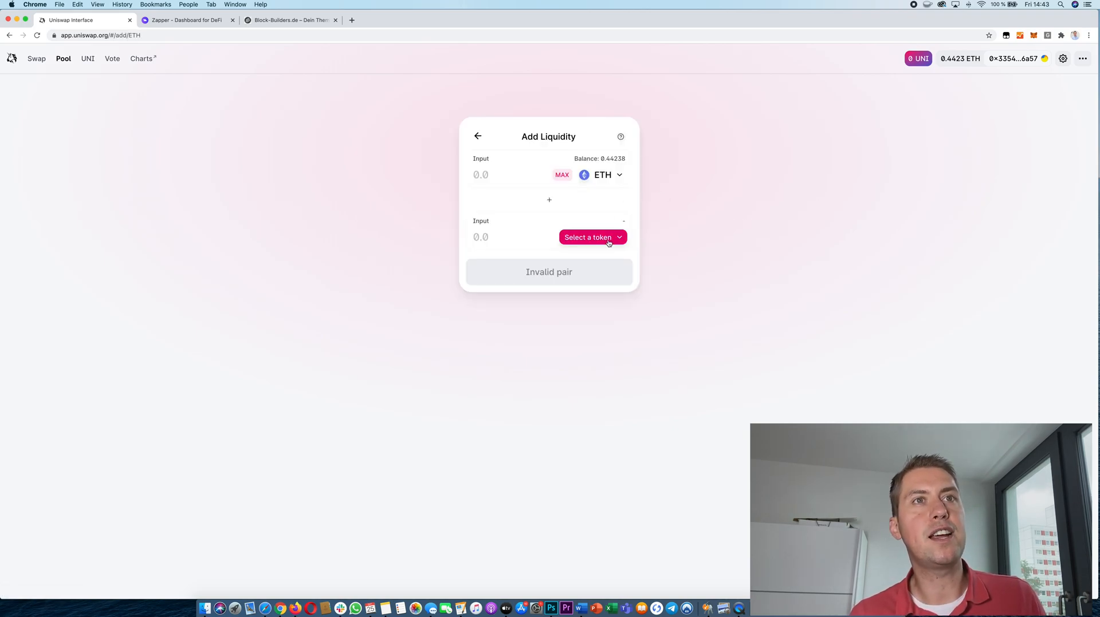
pyautogui.click(592, 237)
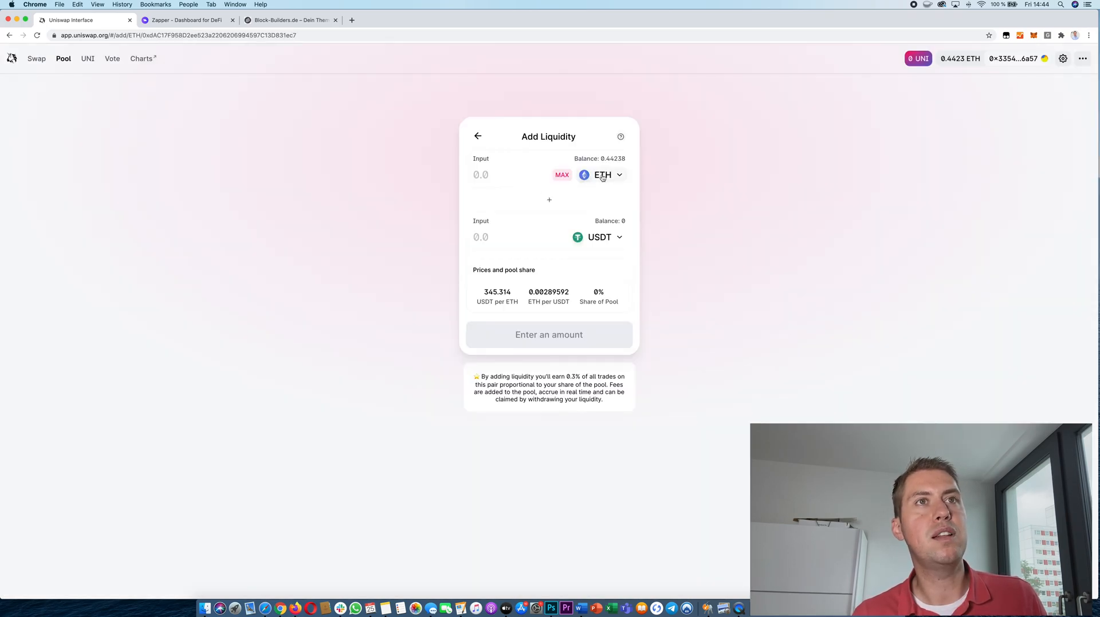
pyautogui.moveTo(585, 249)
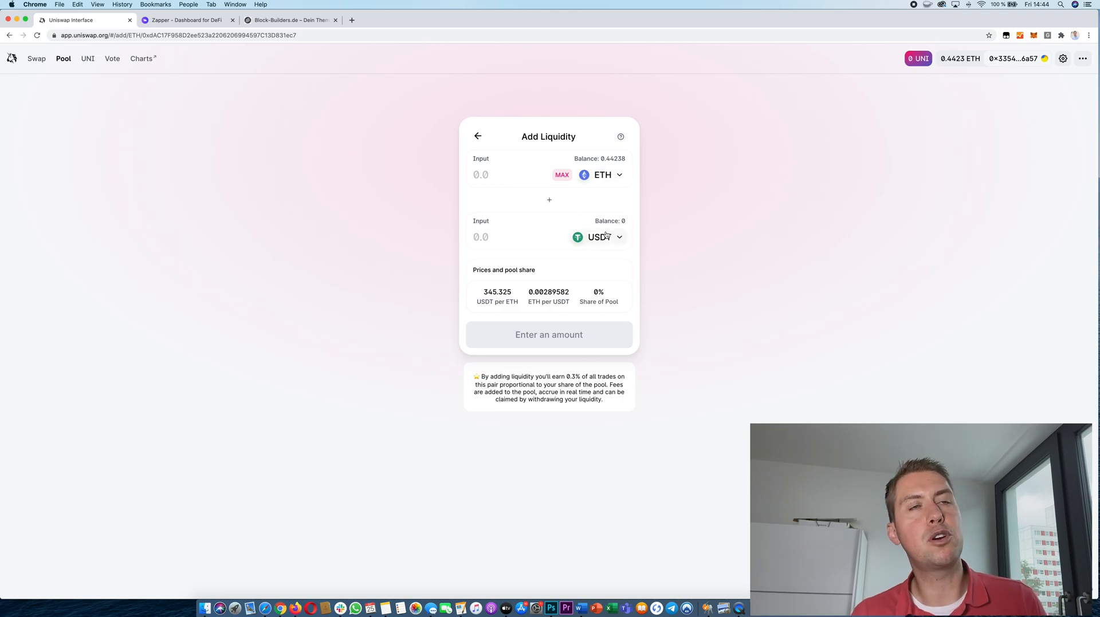
pyautogui.moveTo(1043, 70)
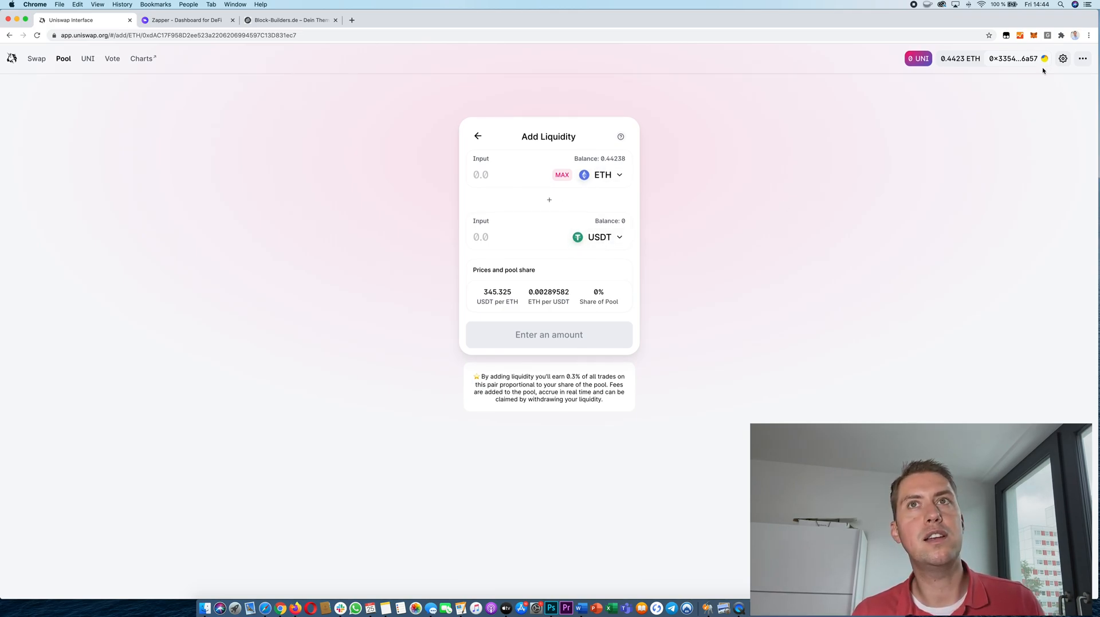
pyautogui.moveTo(557, 266)
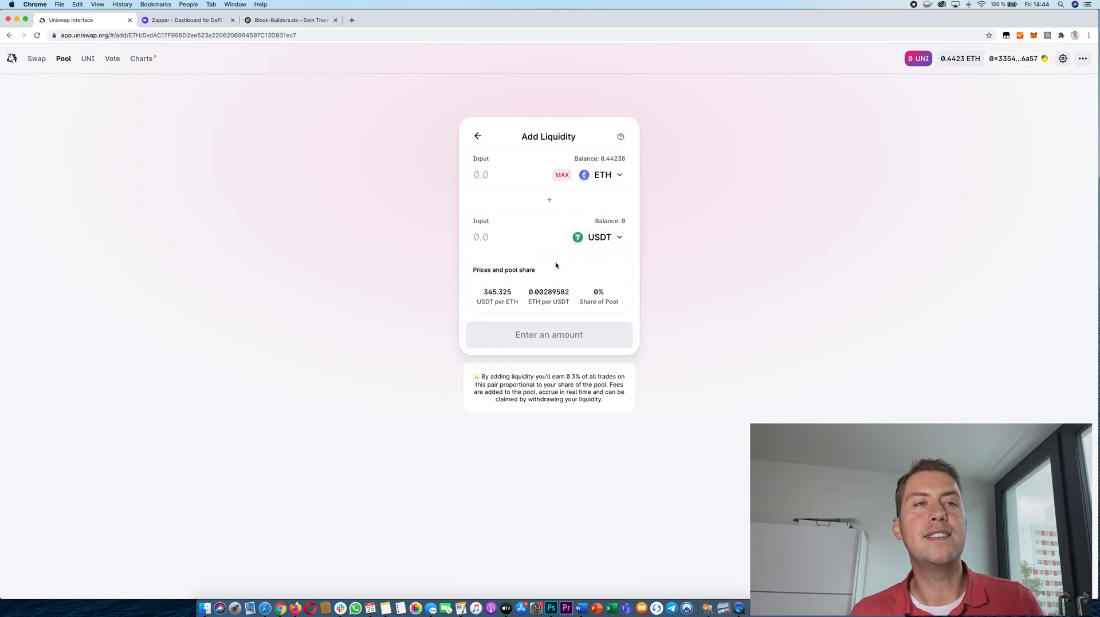
pyautogui.moveTo(455, 210)
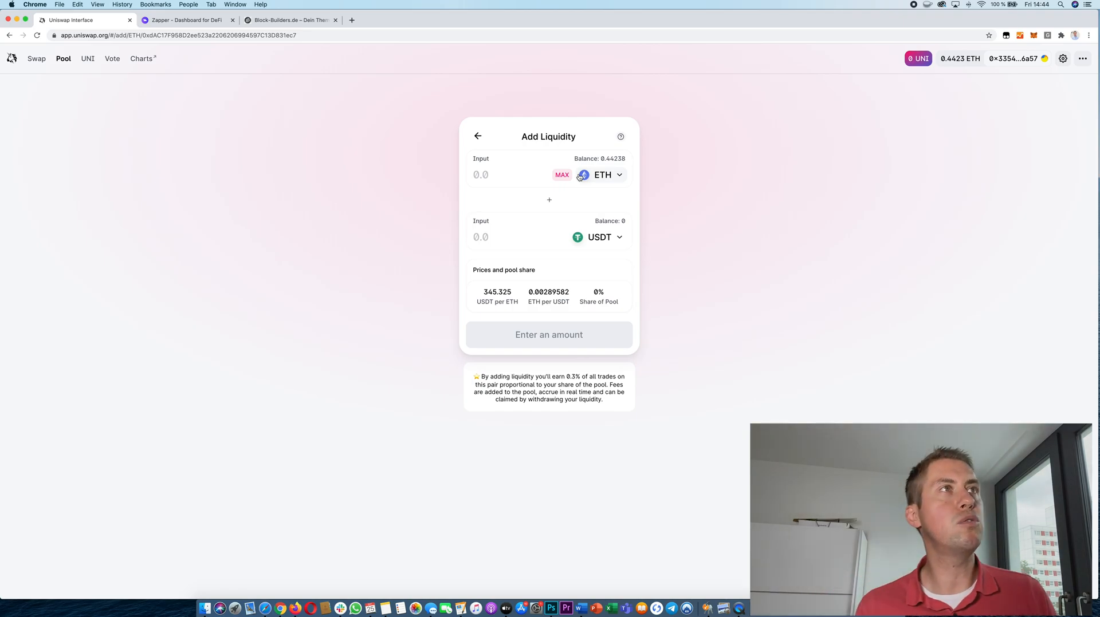
pyautogui.click(189, 20)
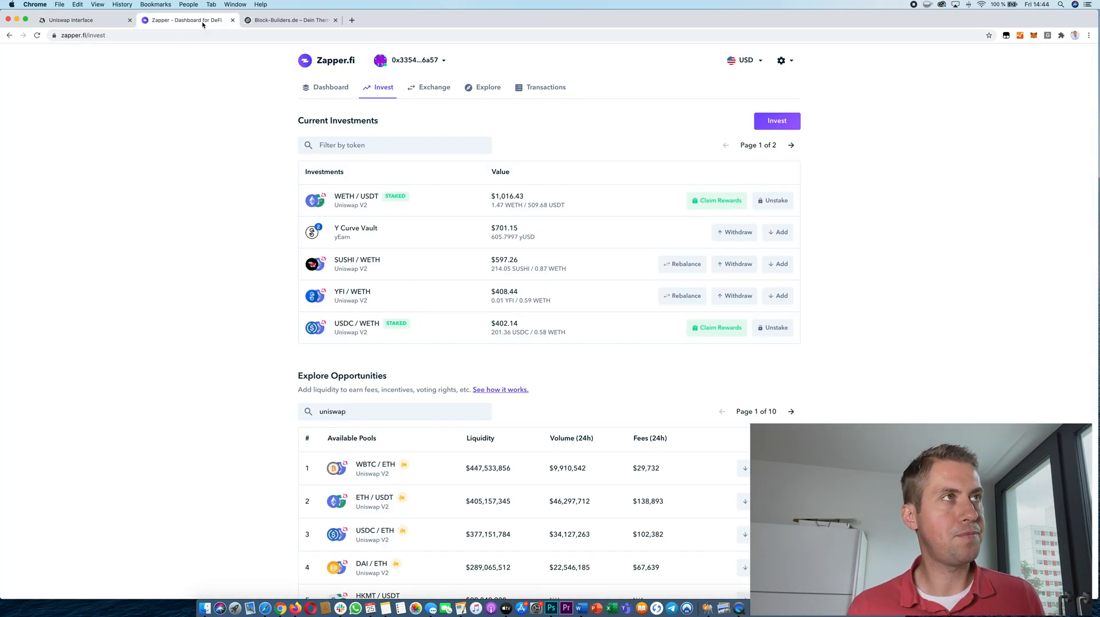
# Step: Filter Zapper.fi's pools by 'uniswap' and scroll the Available Pools table
pyautogui.click(381, 411)
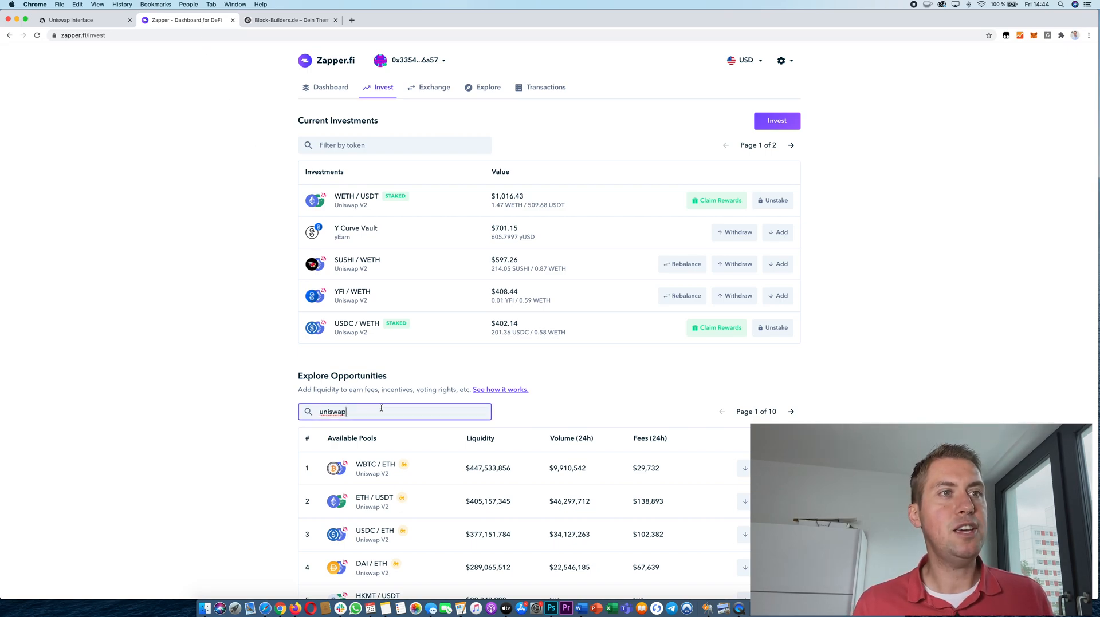
pyautogui.scroll(-3)
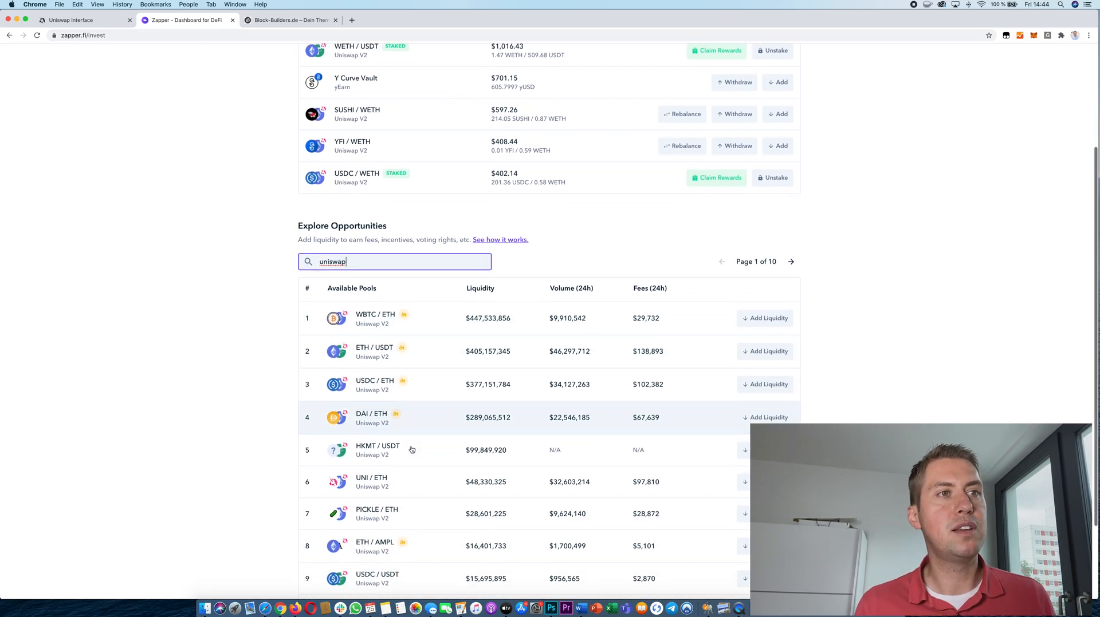
pyautogui.scroll(-3)
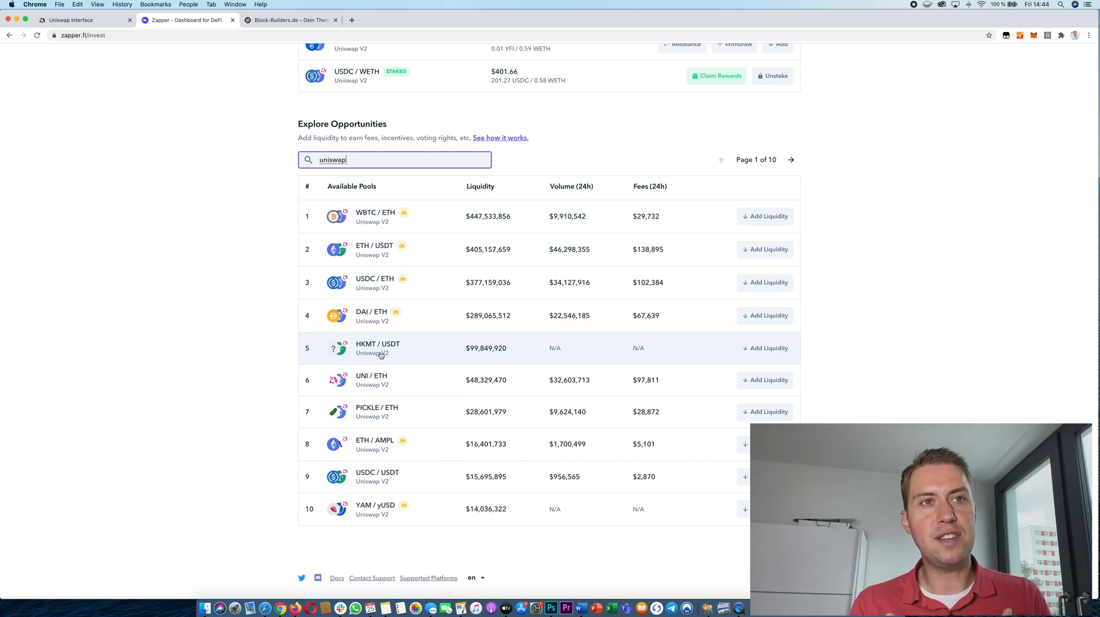
pyautogui.moveTo(401, 263)
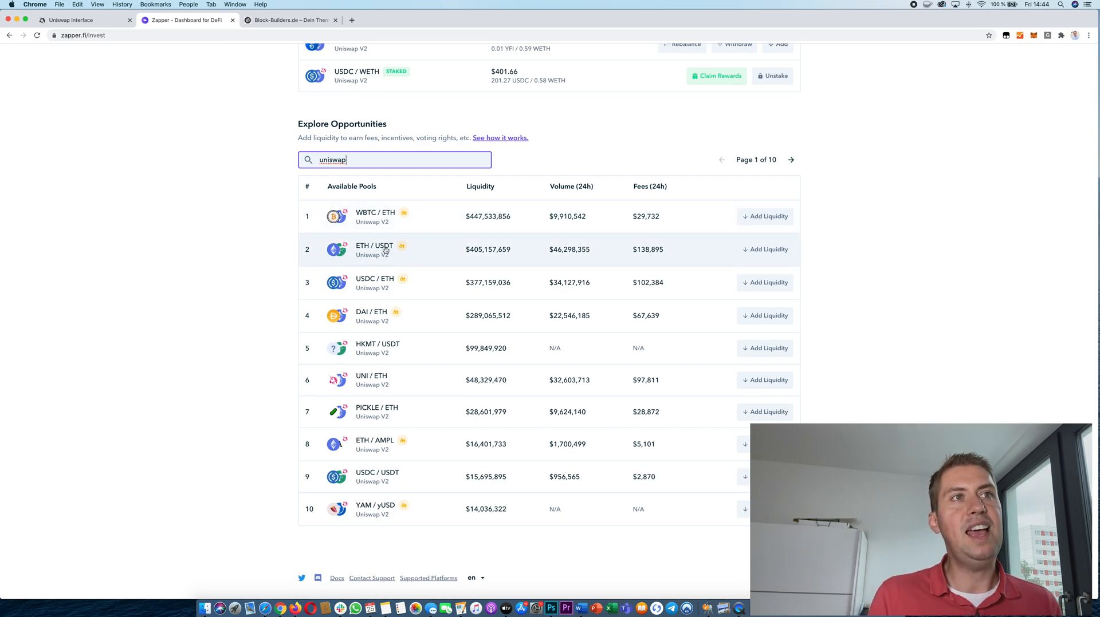
pyautogui.moveTo(420, 247)
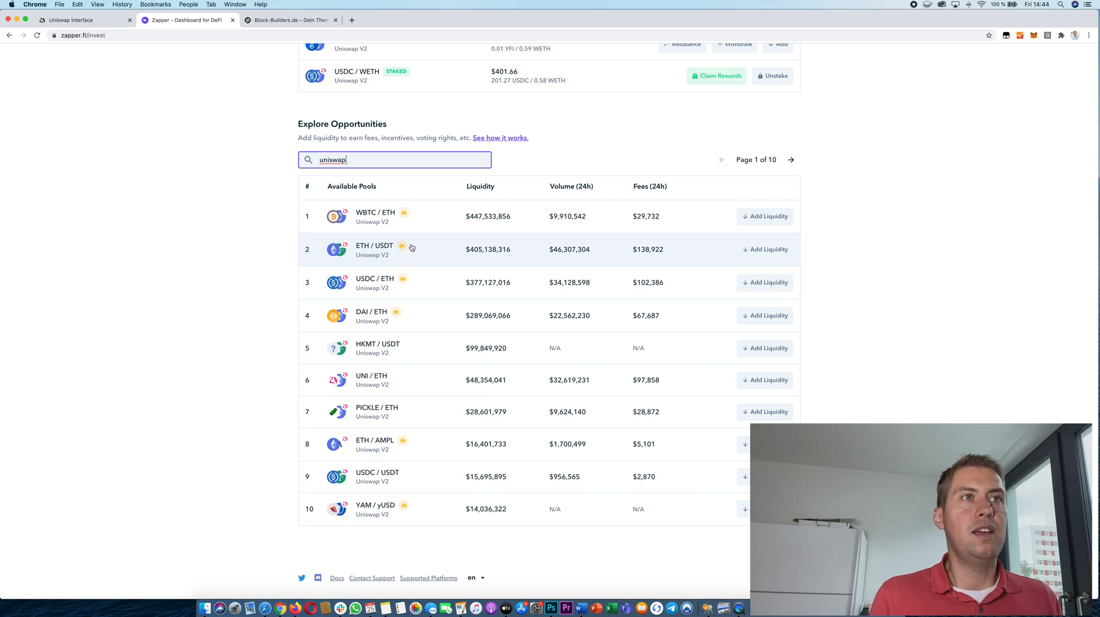
pyautogui.moveTo(510, 243)
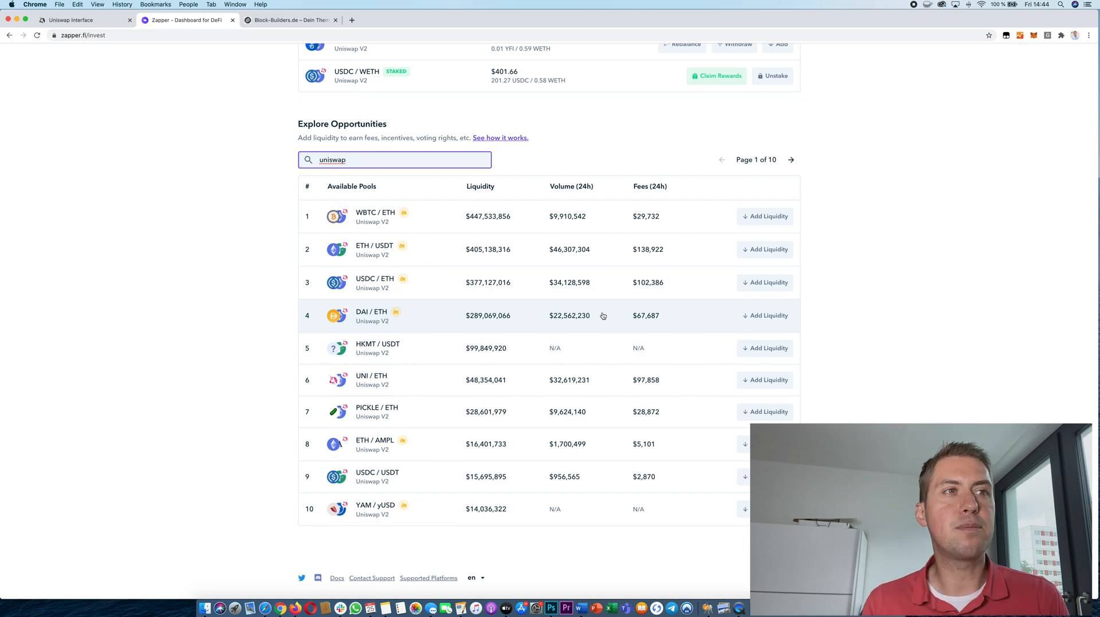
pyautogui.moveTo(613, 387)
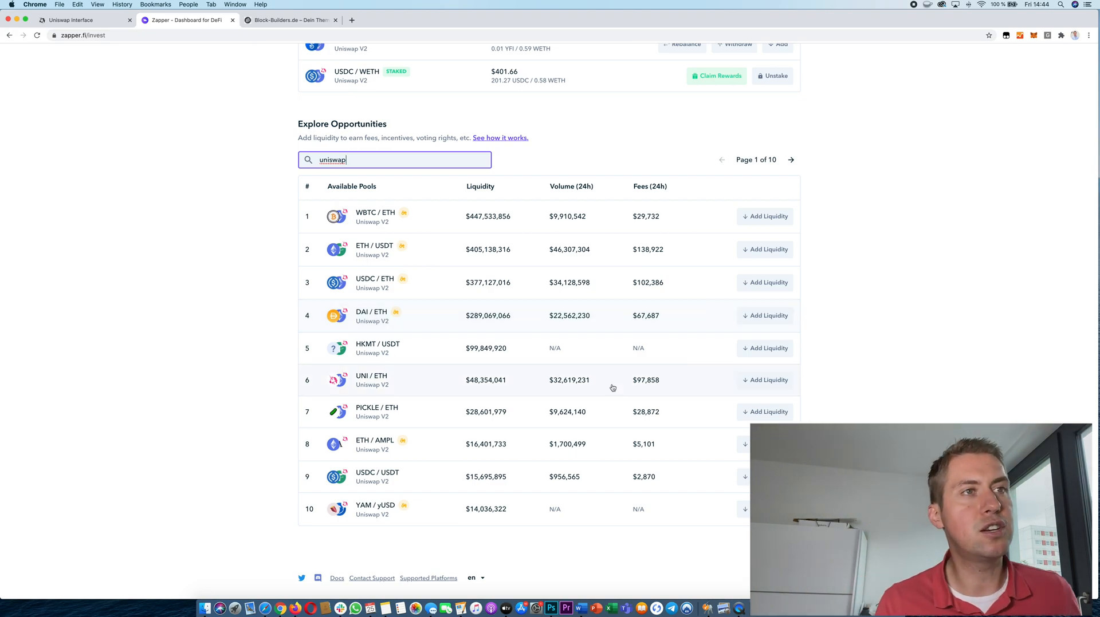
pyautogui.moveTo(484, 201)
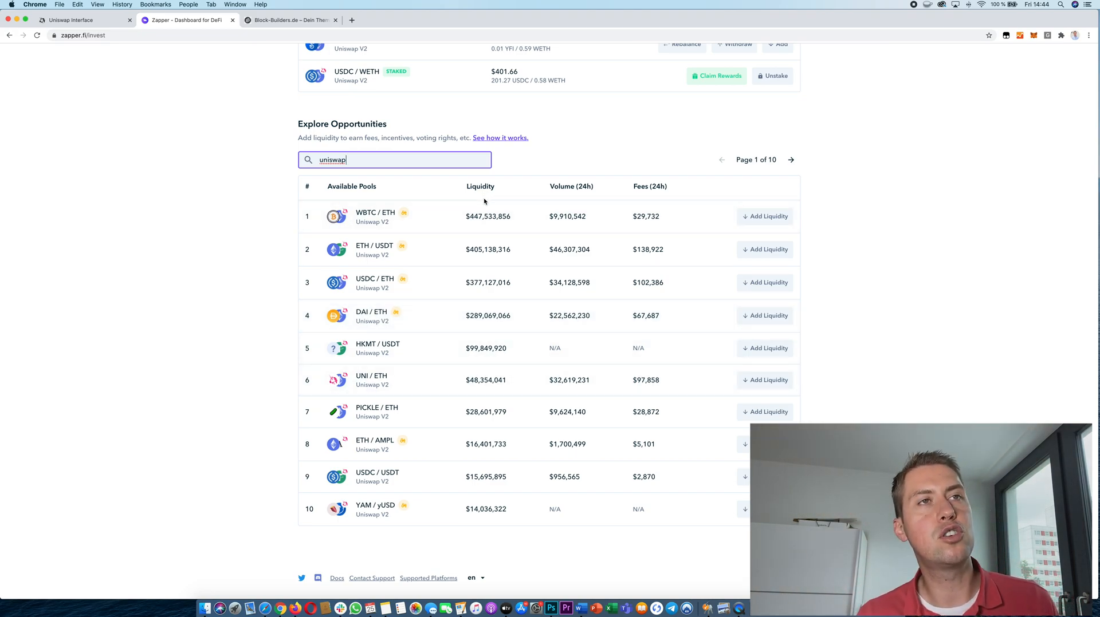
pyautogui.moveTo(557, 194)
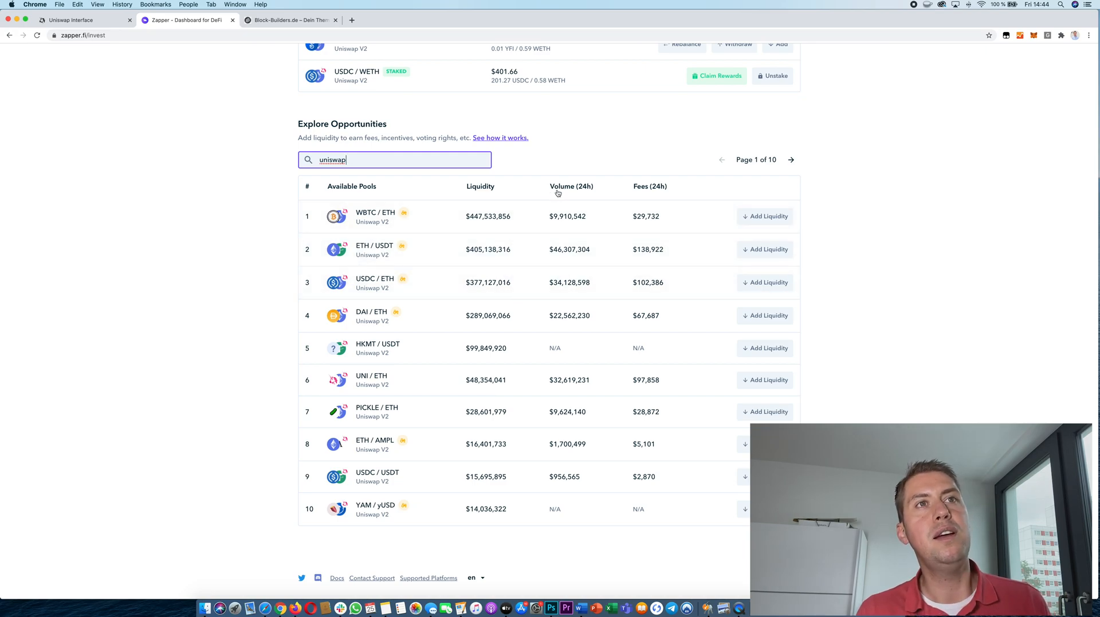
pyautogui.moveTo(568, 267)
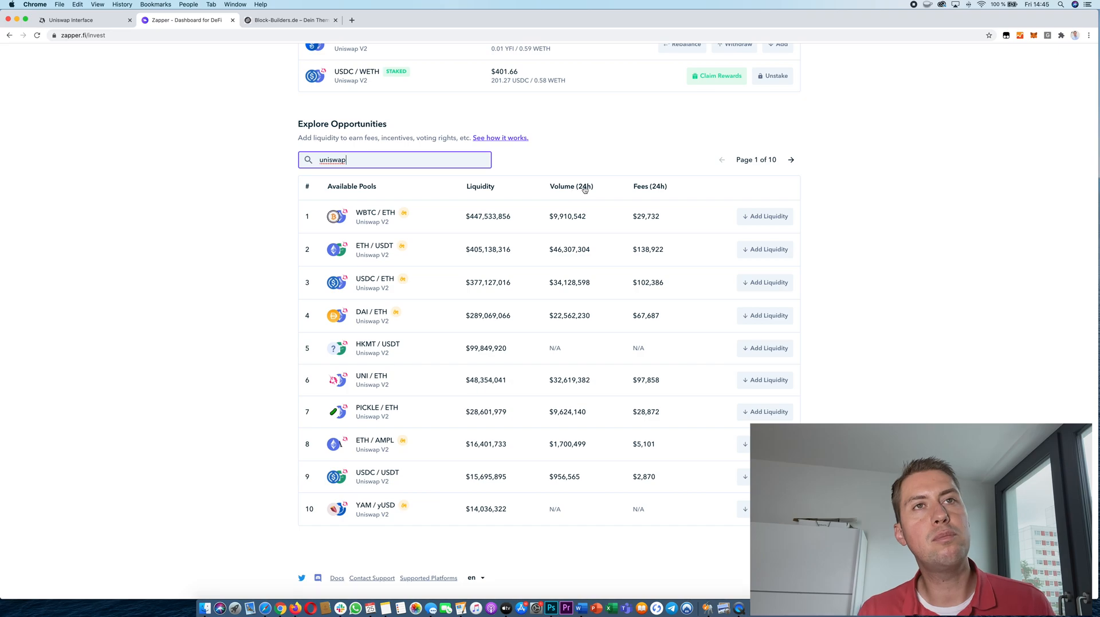
pyautogui.moveTo(499, 233)
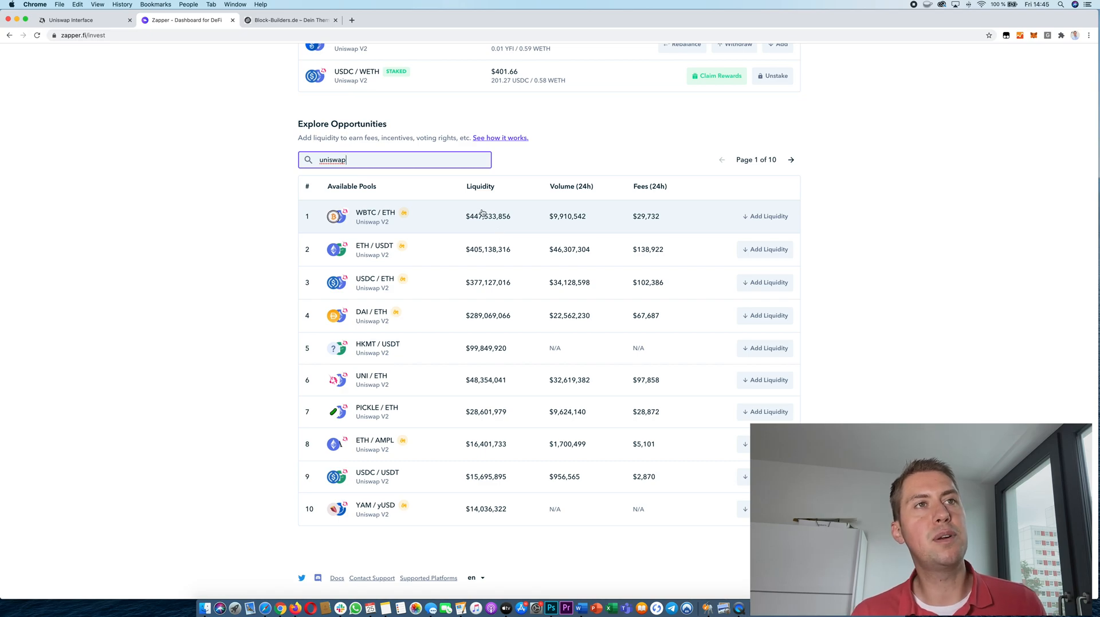
pyautogui.moveTo(584, 284)
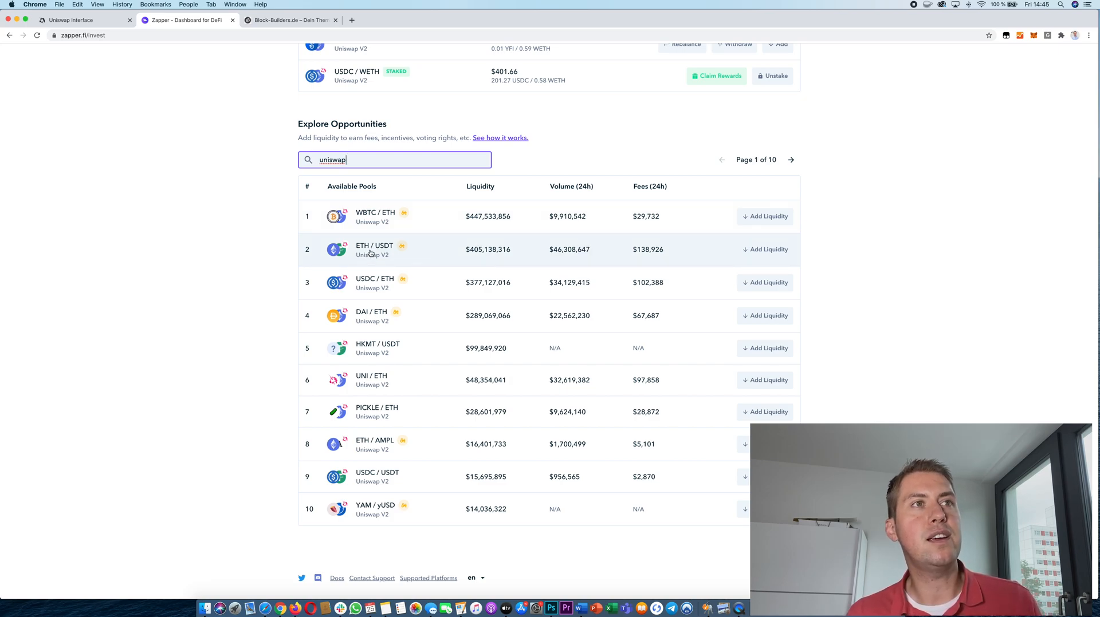
pyautogui.moveTo(587, 268)
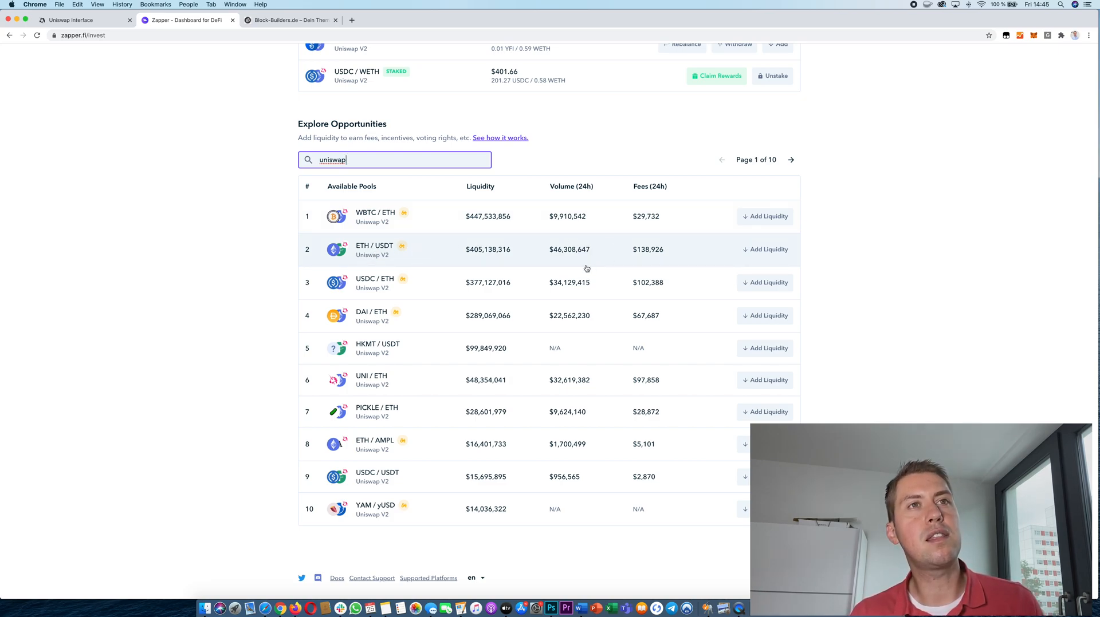
pyautogui.moveTo(475, 252)
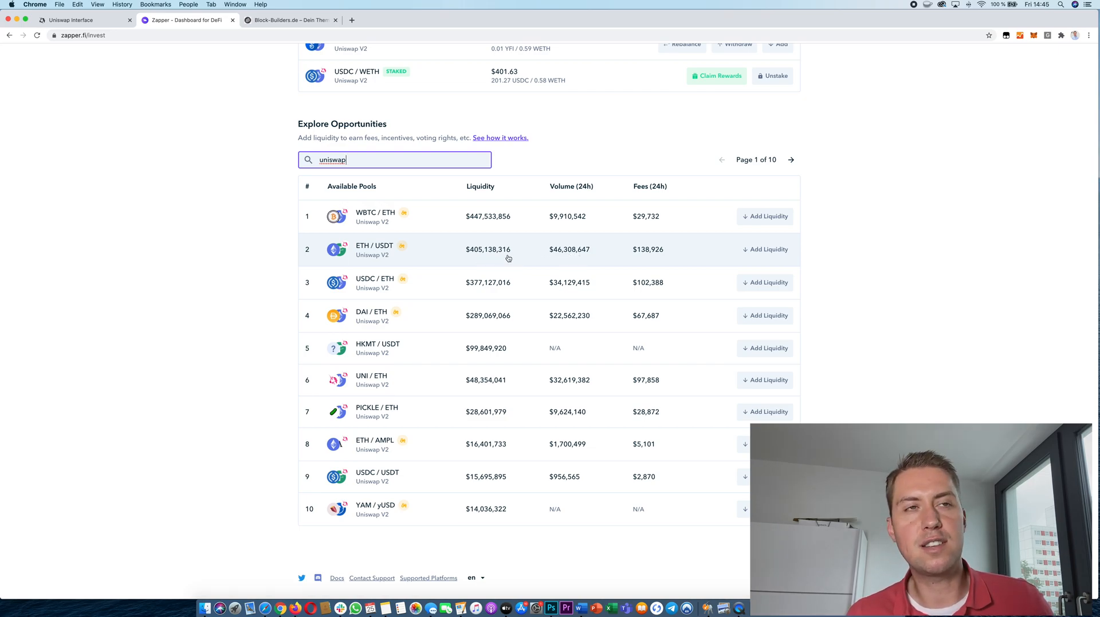
pyautogui.moveTo(479, 256)
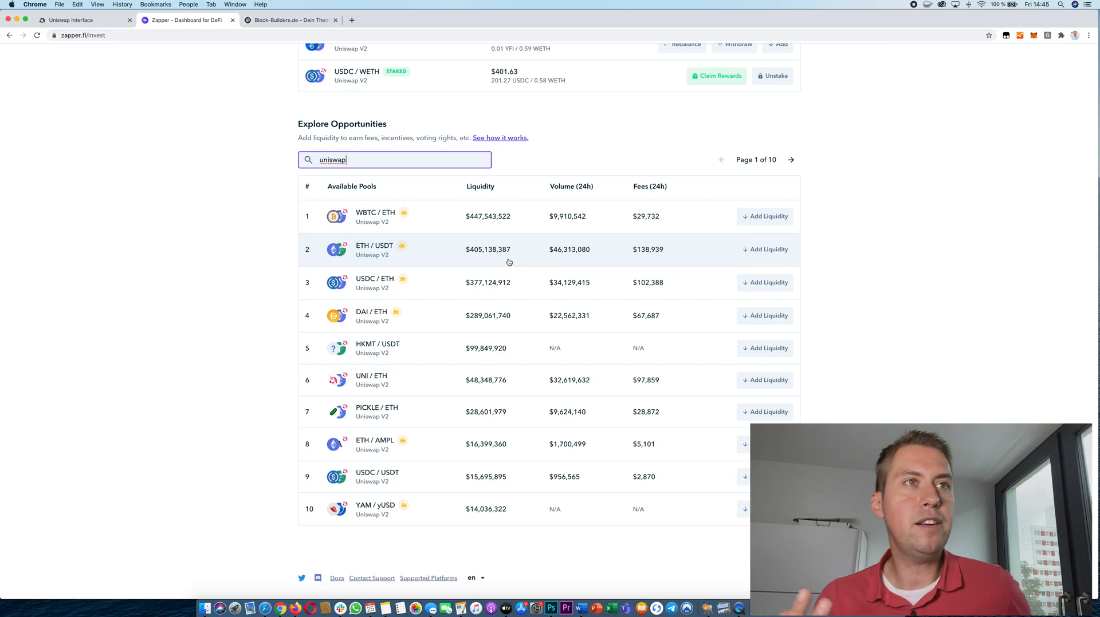
pyautogui.moveTo(531, 336)
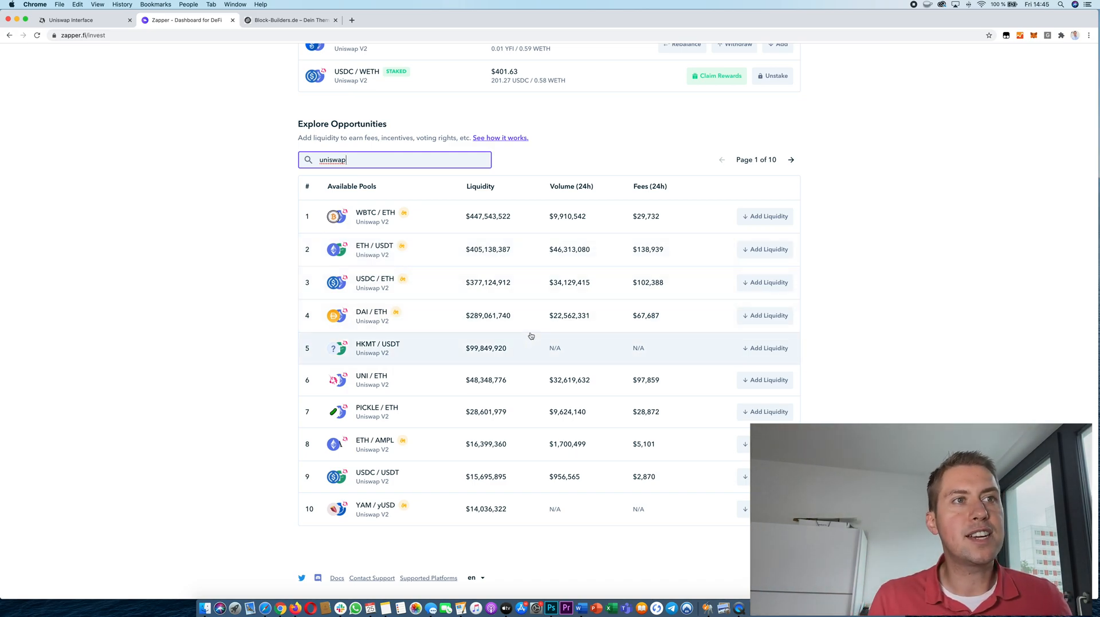
pyautogui.moveTo(472, 382)
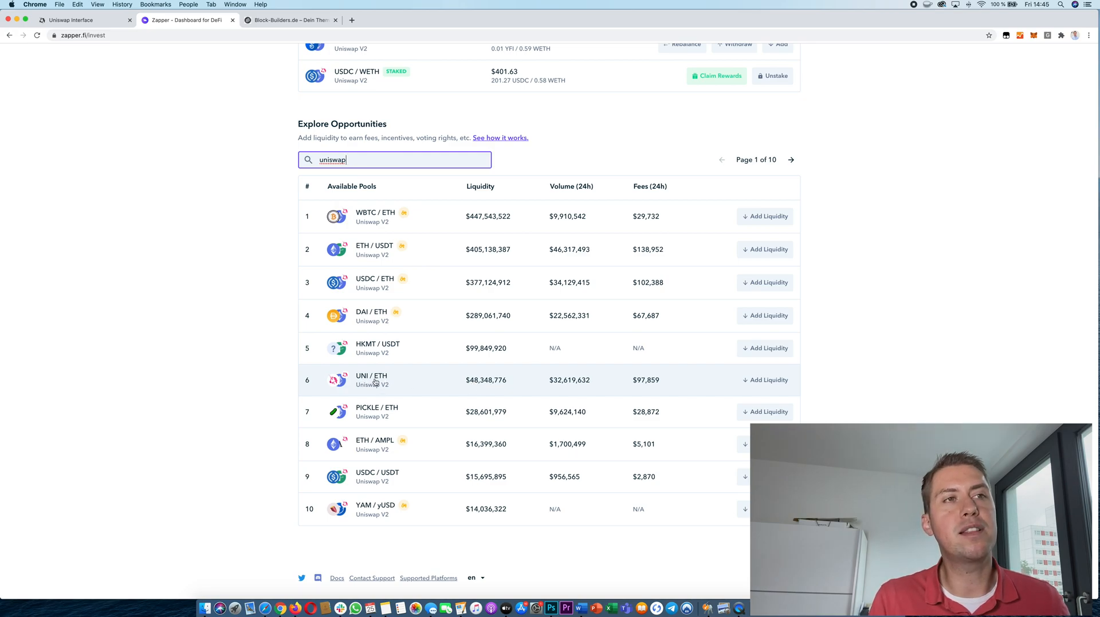
pyautogui.moveTo(523, 373)
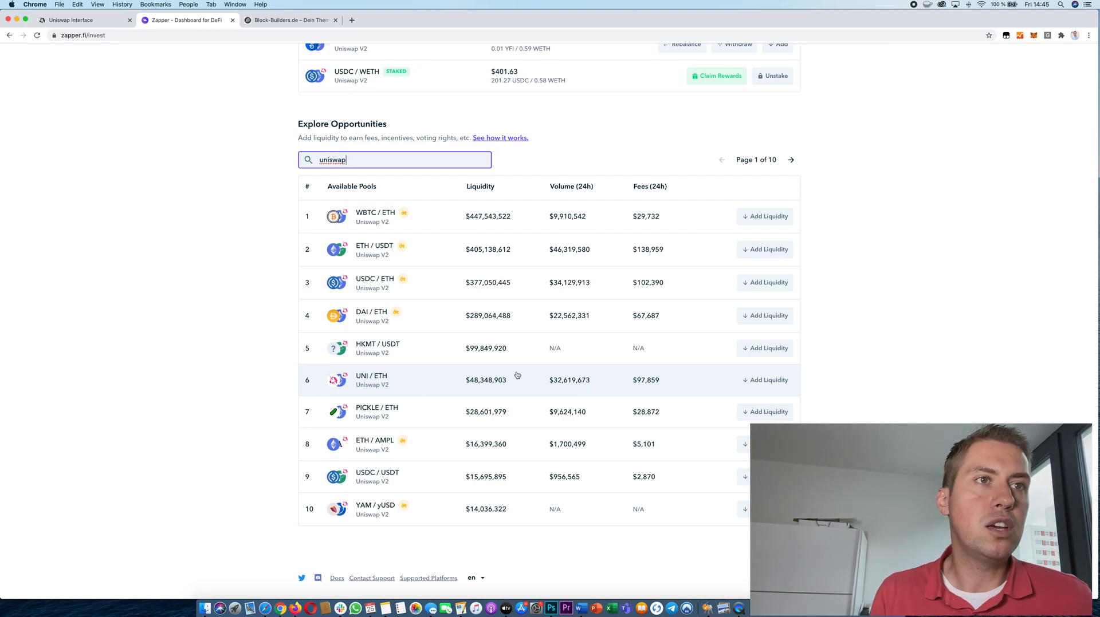
pyautogui.scroll(3)
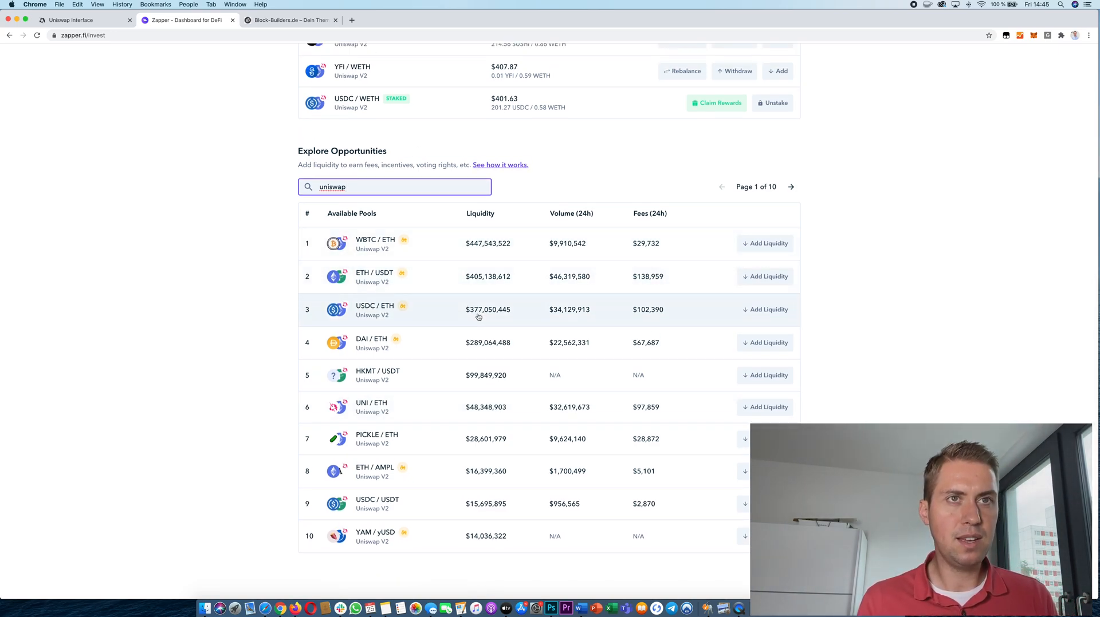
pyautogui.scroll(-3)
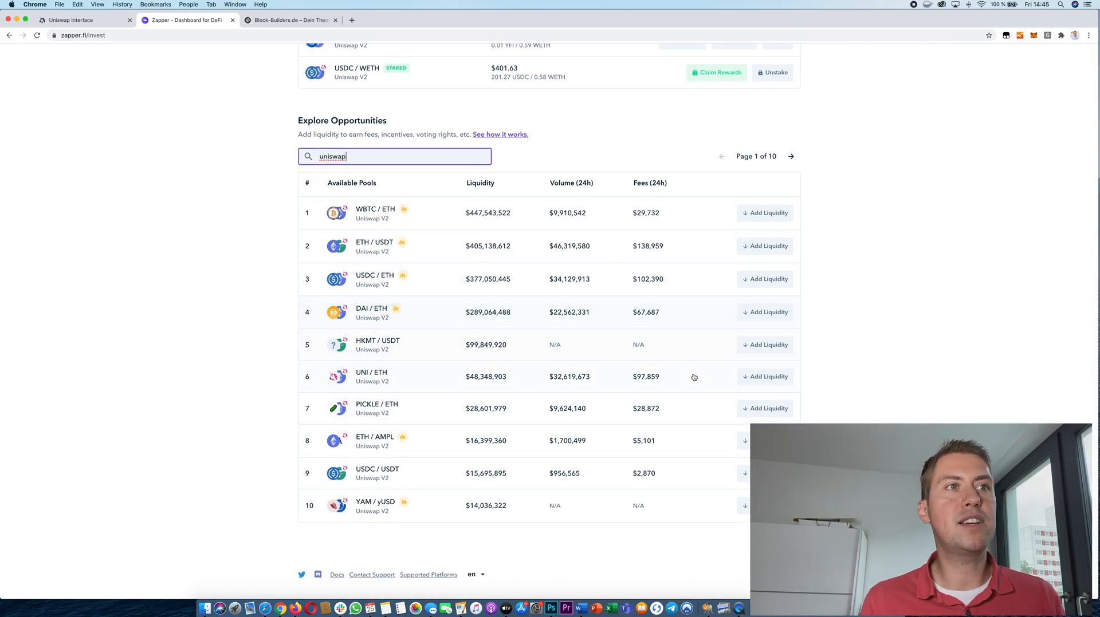
# Step: Enter 0.3 ETH in the UNI / ETH add-liquidity form and confirm the zap
pyautogui.click(765, 377)
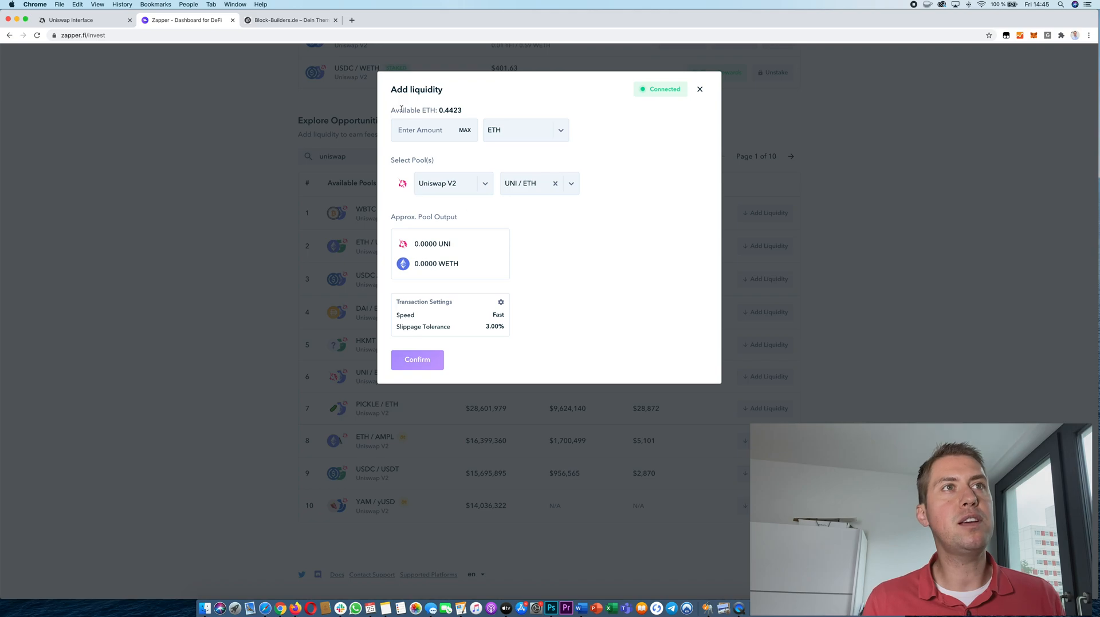
pyautogui.write('0.3')
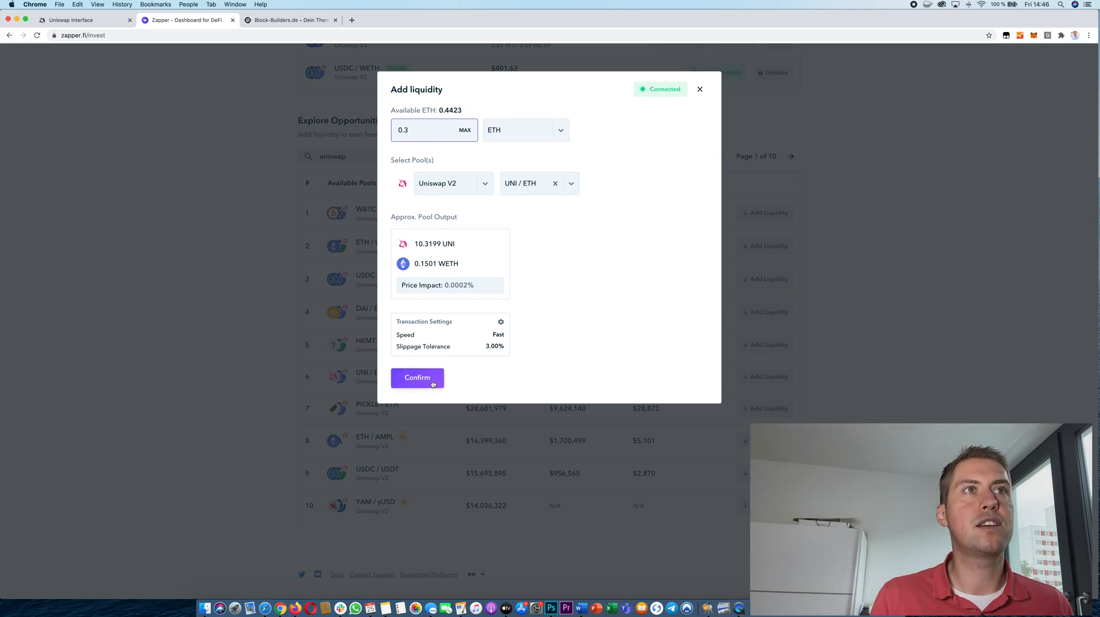
pyautogui.click(417, 378)
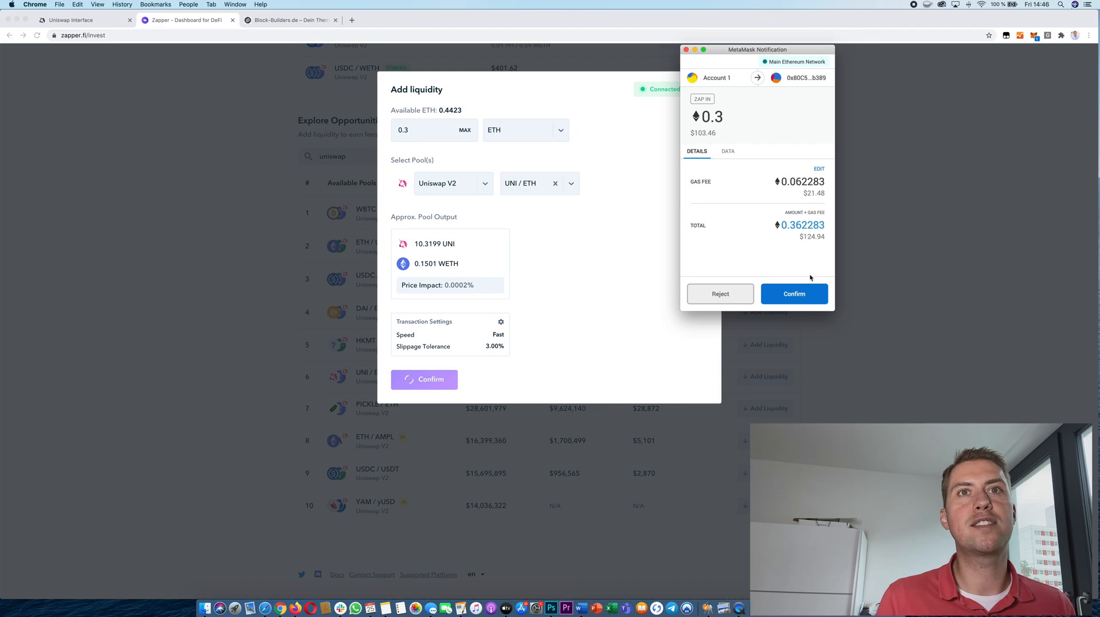
pyautogui.moveTo(746, 223)
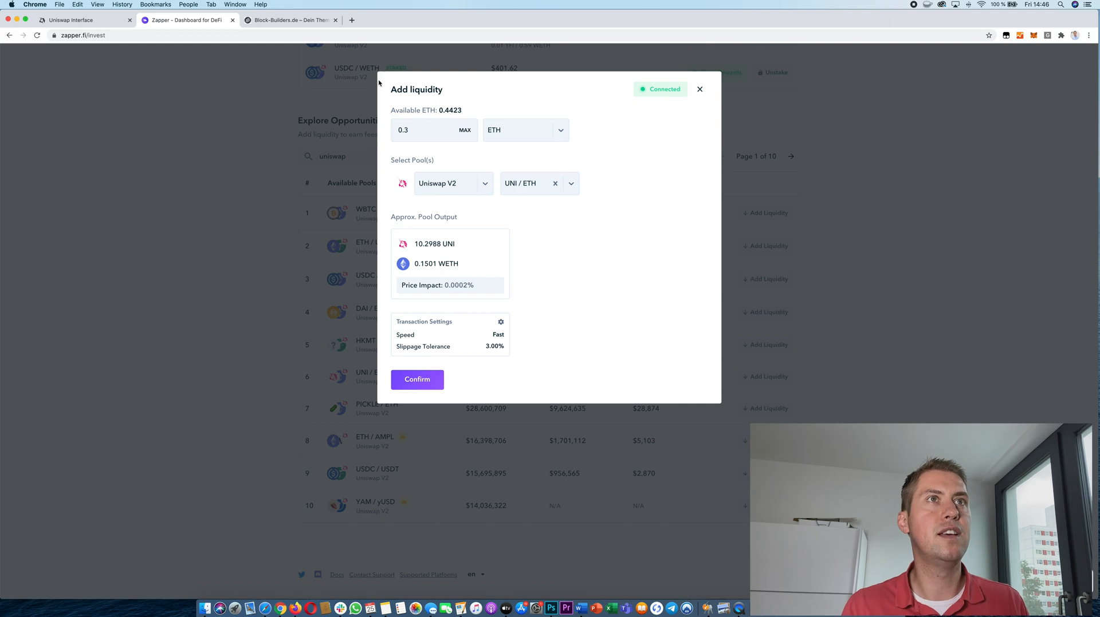
pyautogui.moveTo(699, 91)
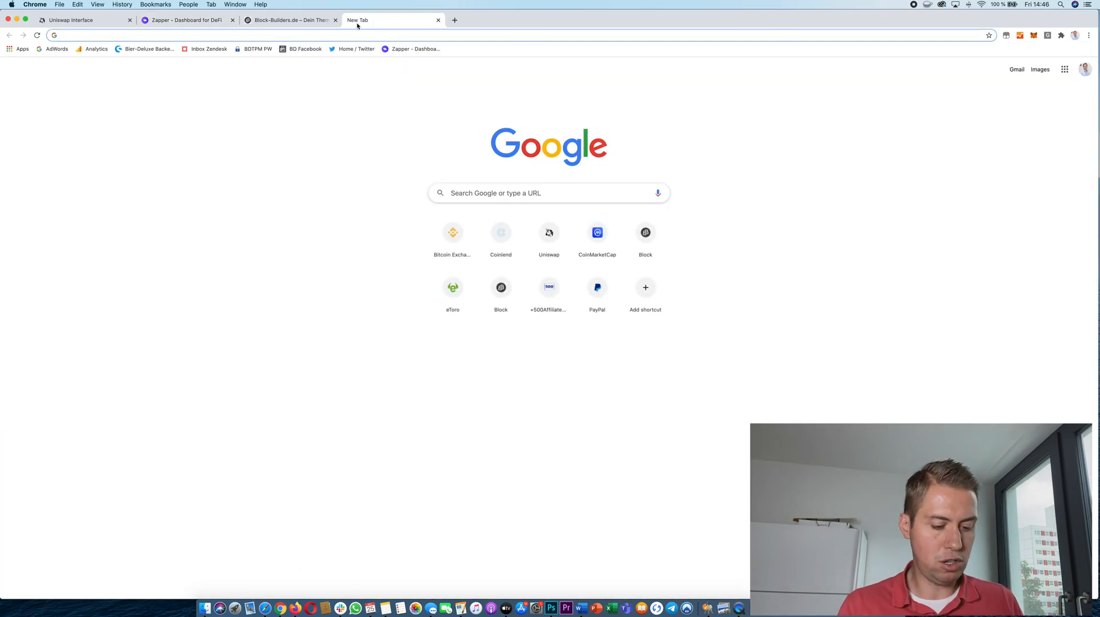
# Step: Type 'uniswao' in a new tab's address bar to load Uniswap ROI
pyautogui.write('uniswao')
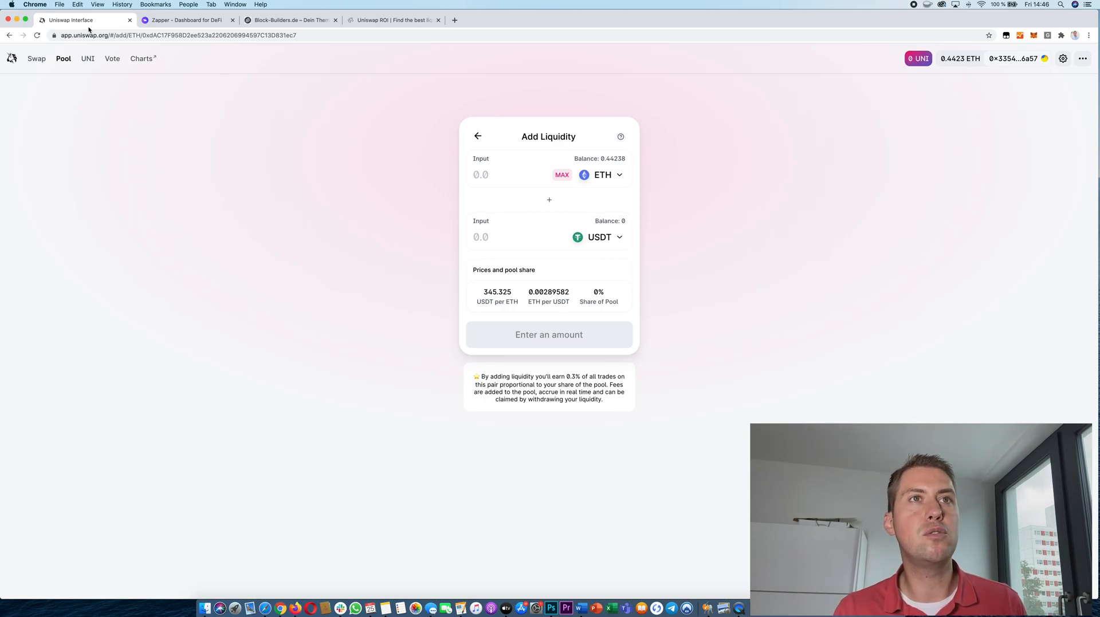
pyautogui.moveTo(813, 101)
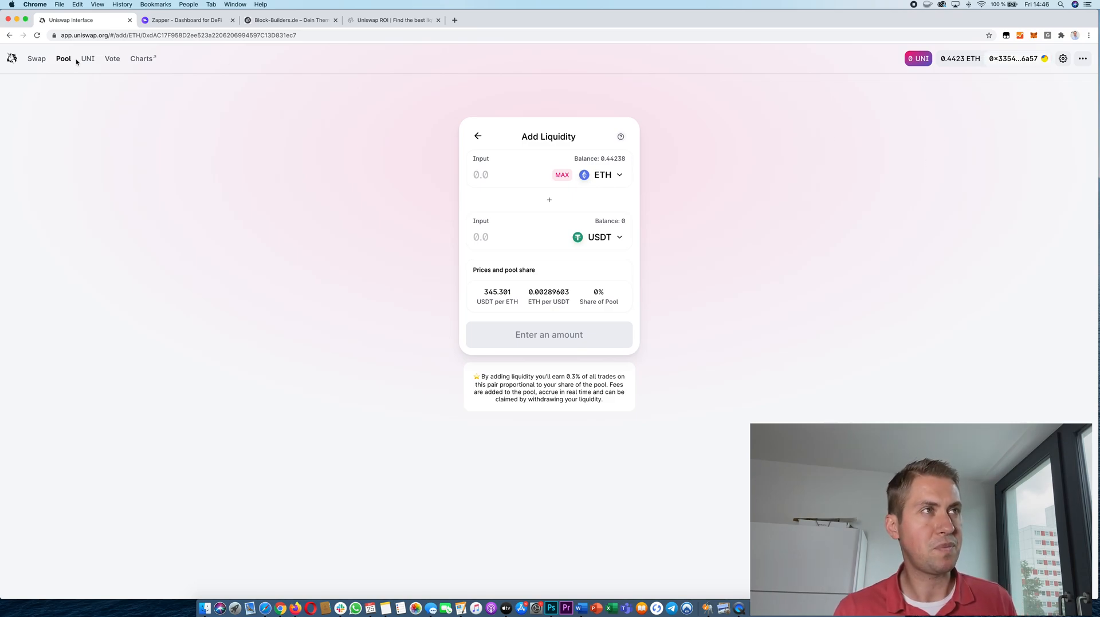
# Step: Browse the four UNI liquidity-mining pools, then return to the empty swap form
pyautogui.click(87, 58)
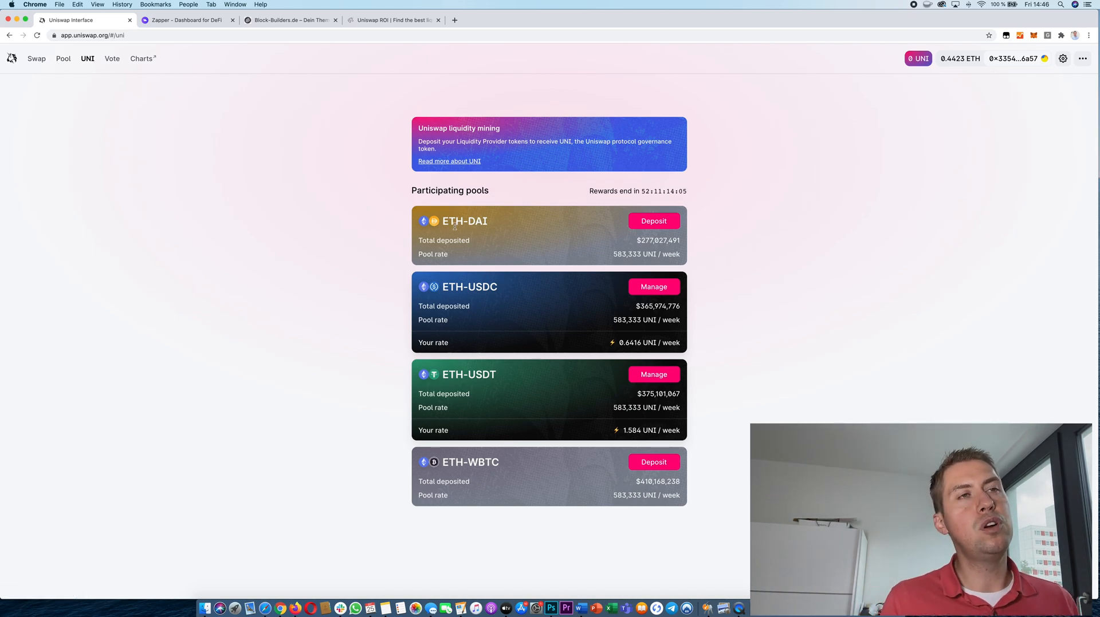
pyautogui.moveTo(478, 350)
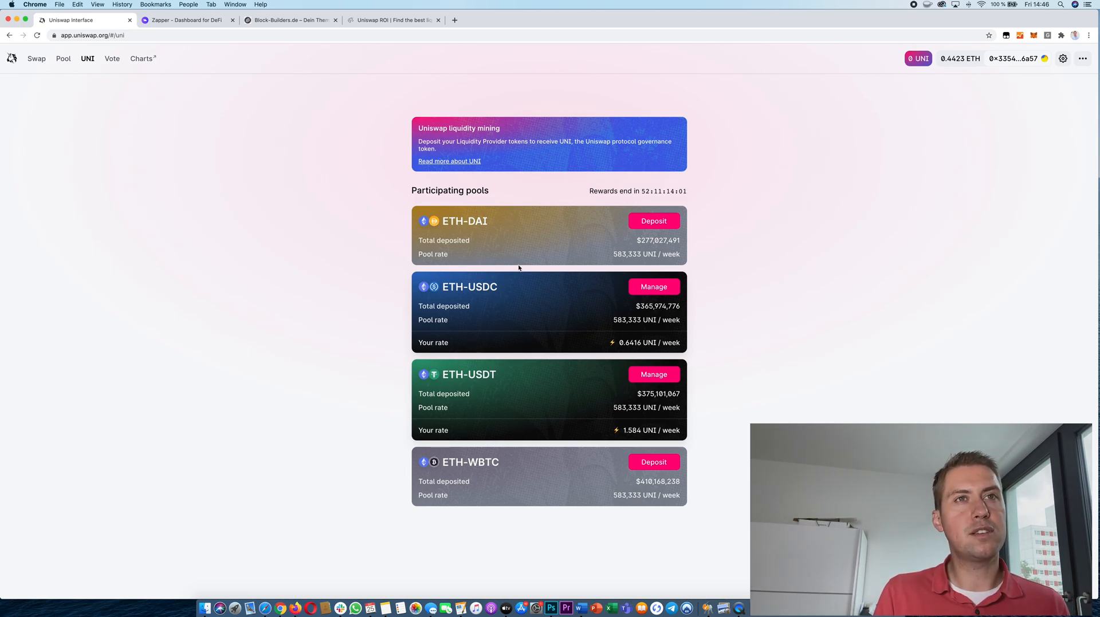
pyautogui.moveTo(457, 300)
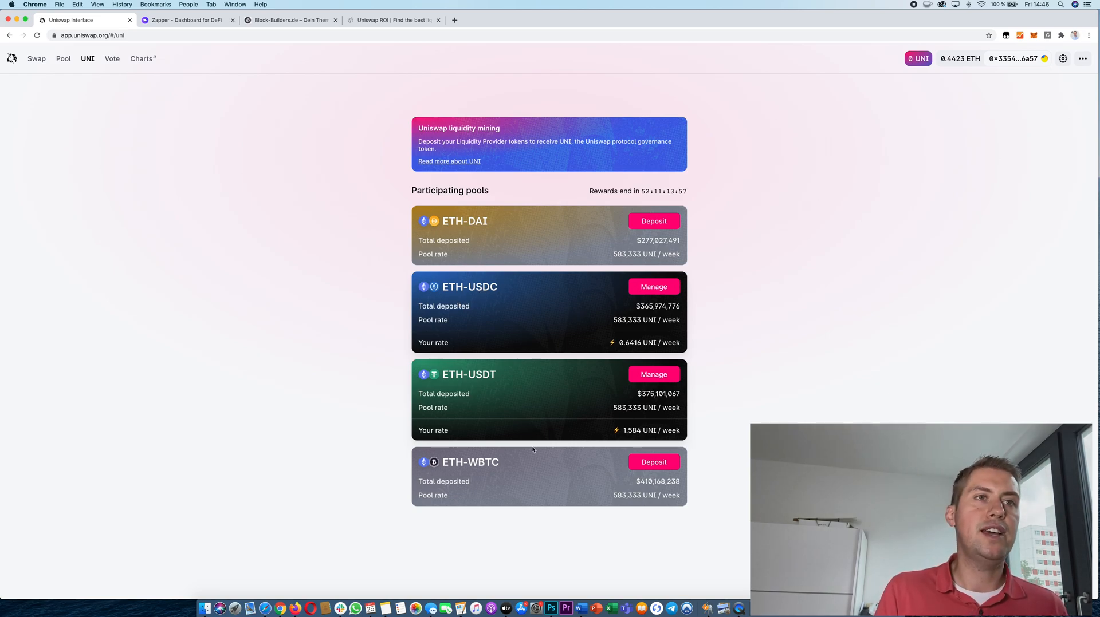
pyautogui.moveTo(512, 436)
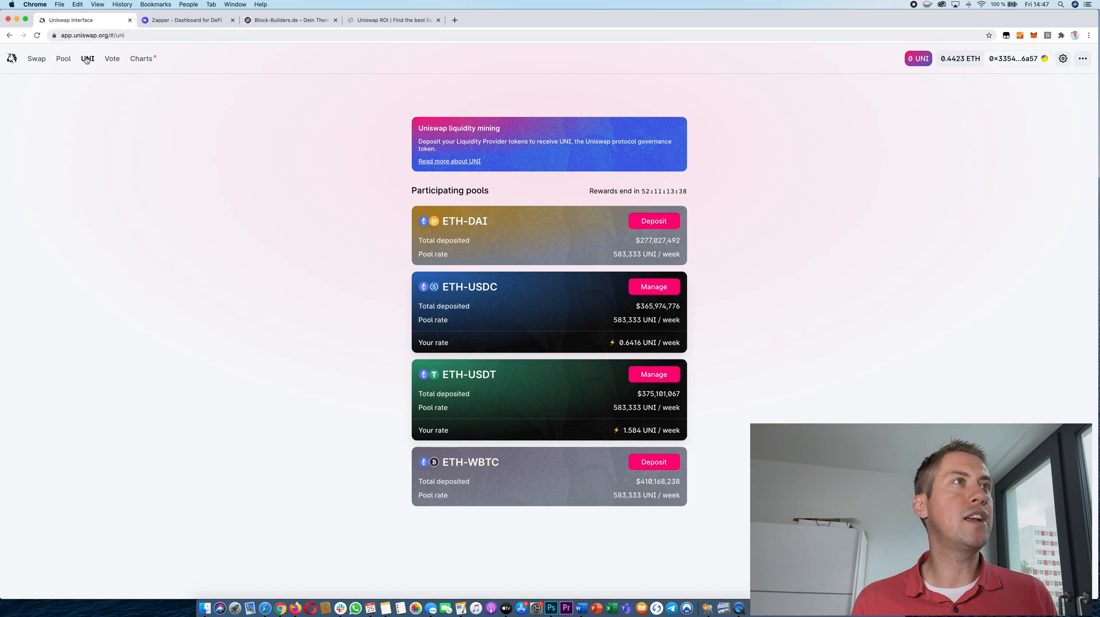
pyautogui.click(36, 58)
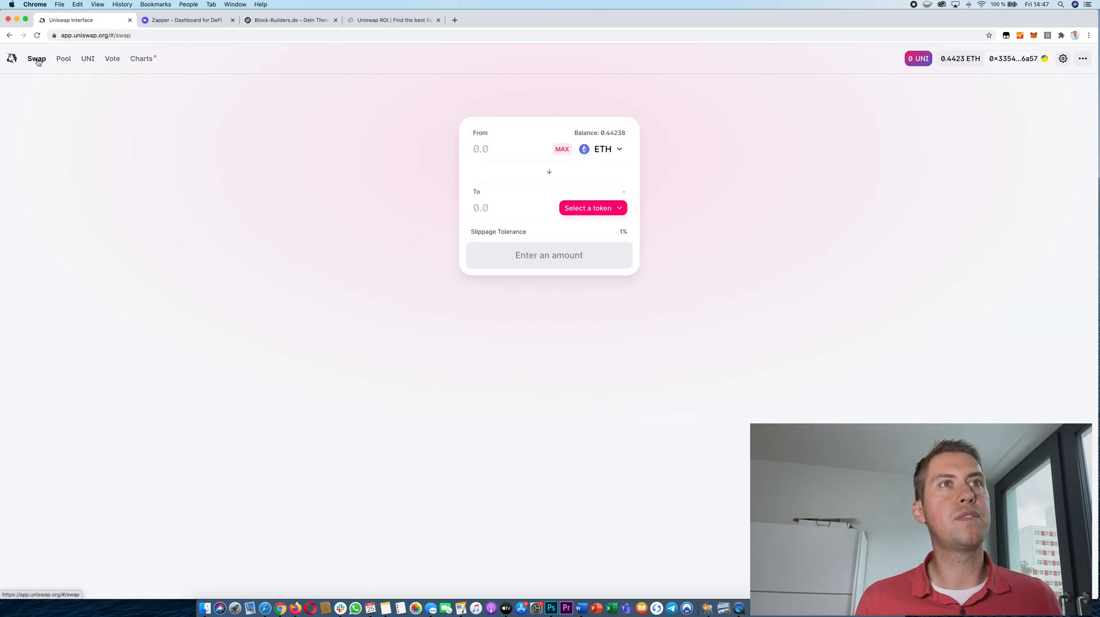